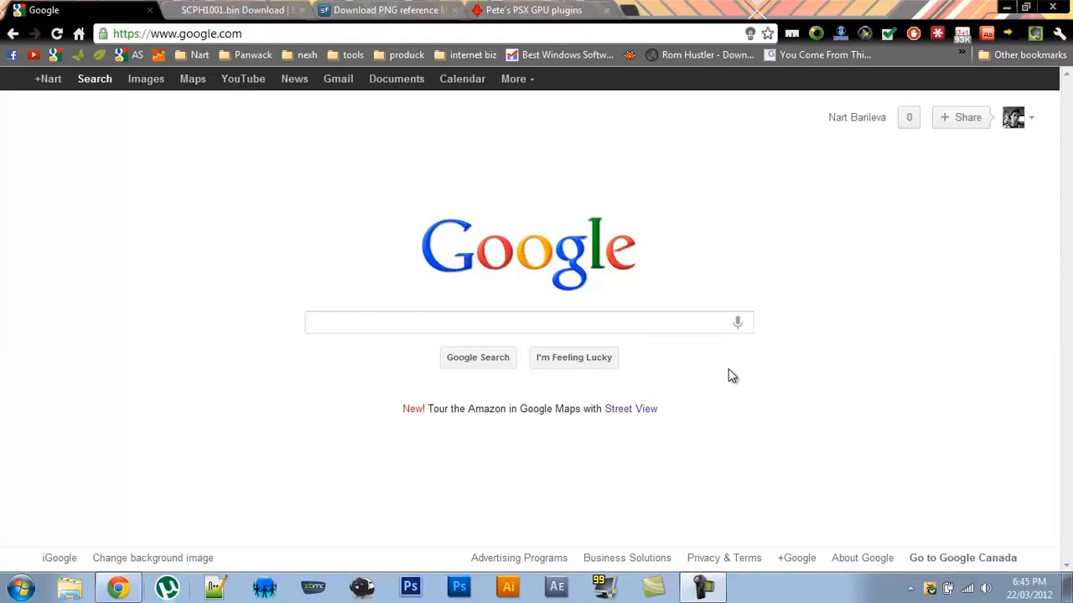
pyautogui.moveTo(321, 96)
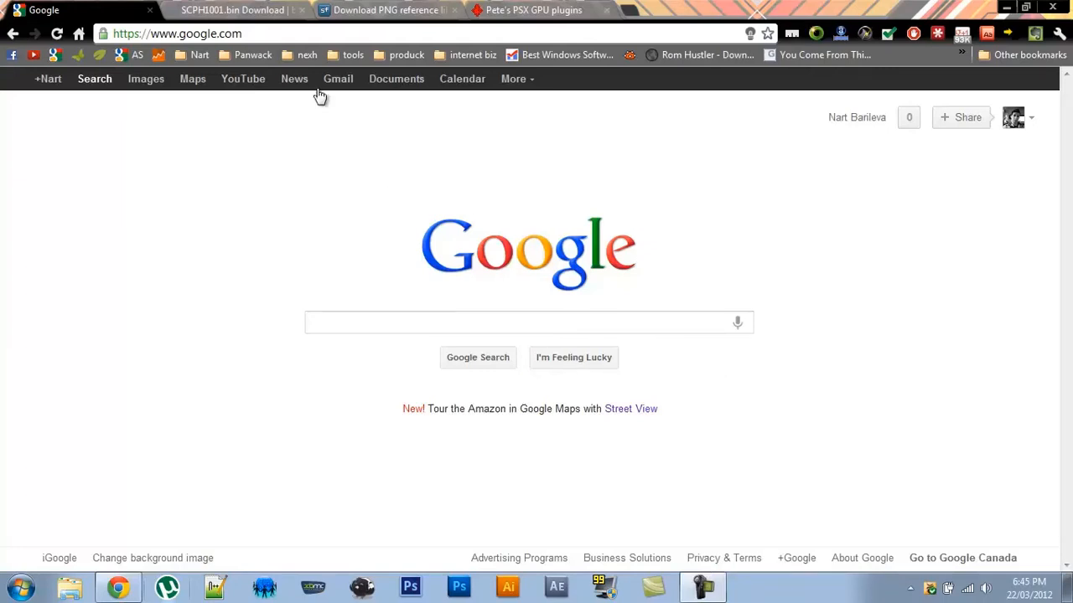
# Download ePSXe 1.7.0 from emulator-zone.com's Sony Playstation ePSXe page
pyautogui.click(177, 33)
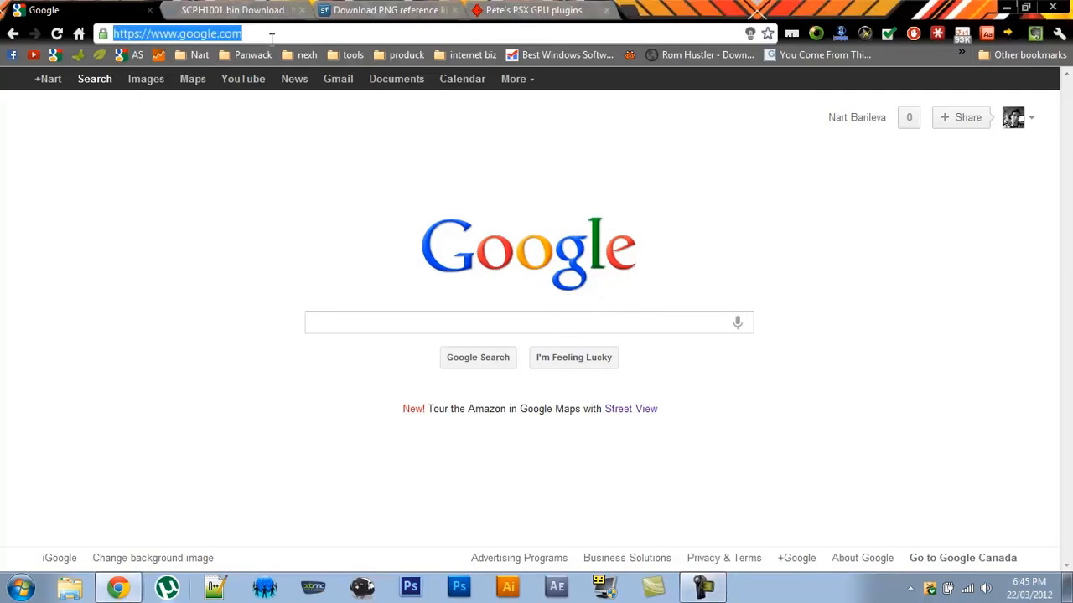
pyautogui.write('emulator-zon')
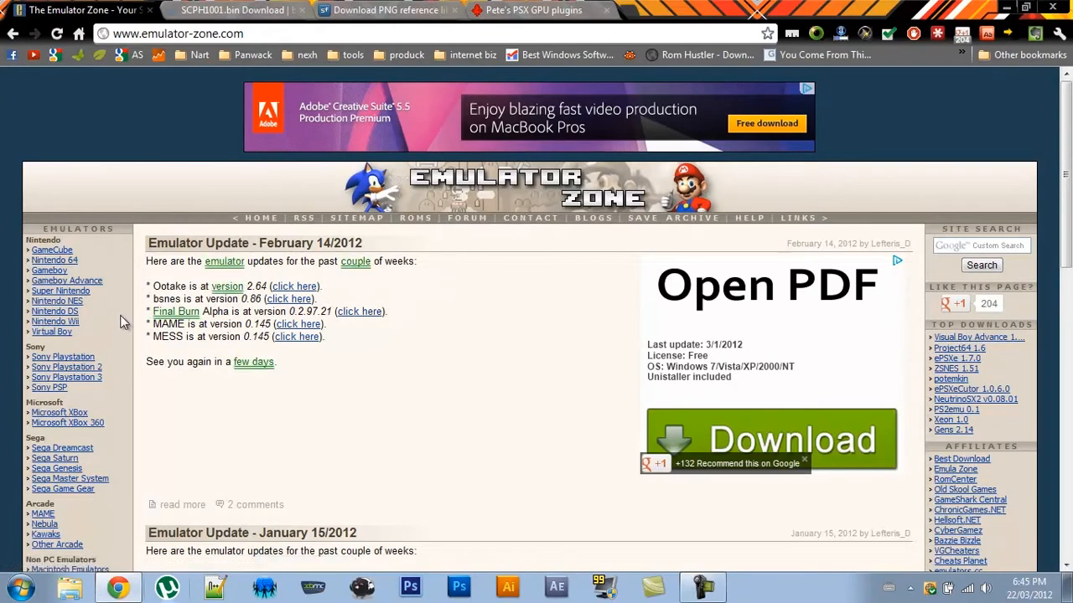
pyautogui.click(62, 356)
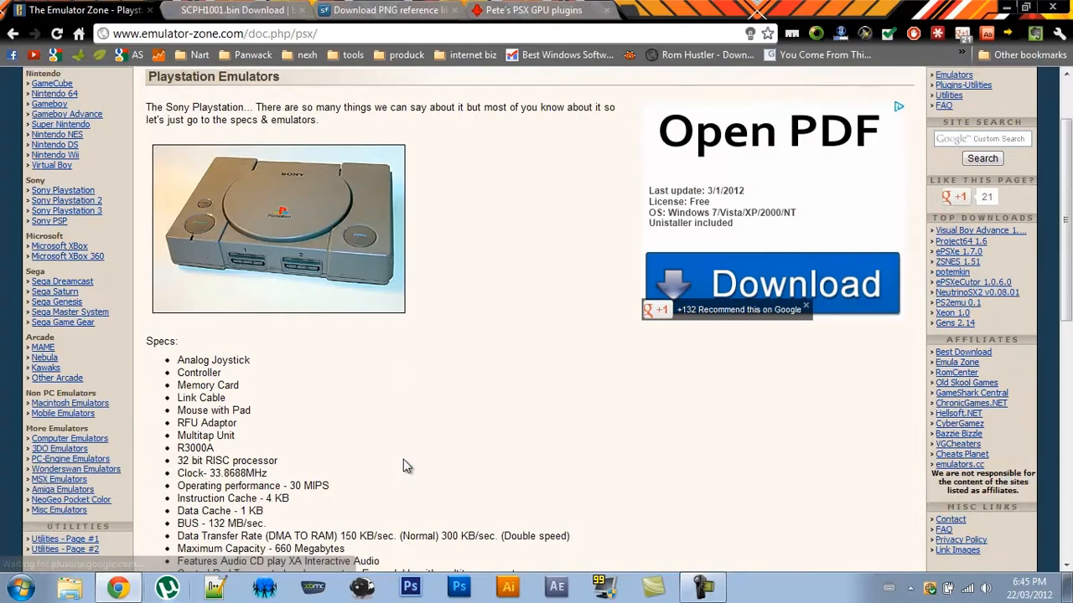
pyautogui.scroll(-3)
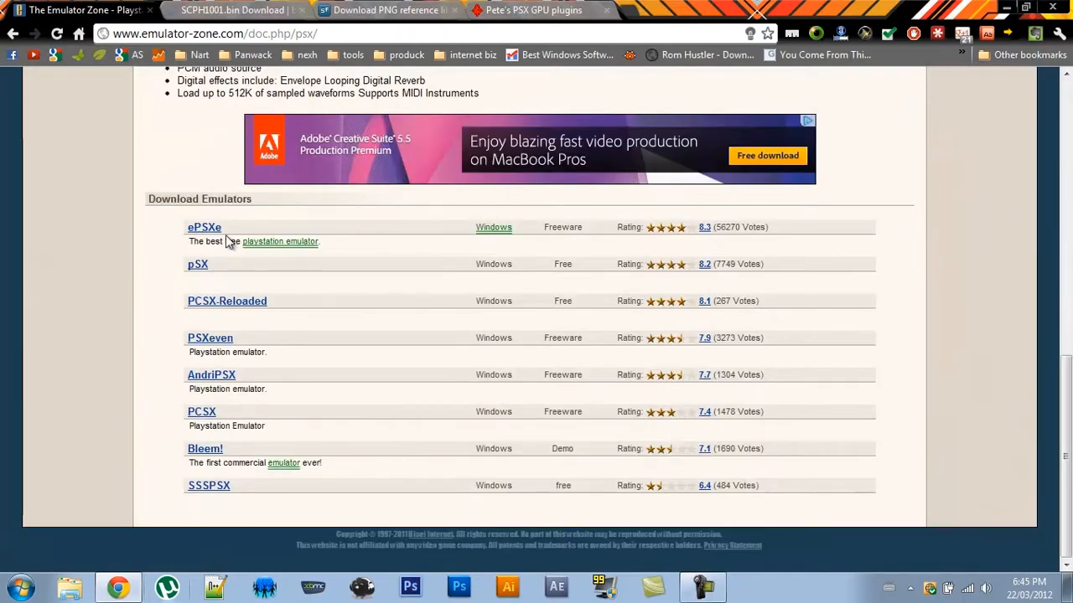
pyautogui.click(203, 227)
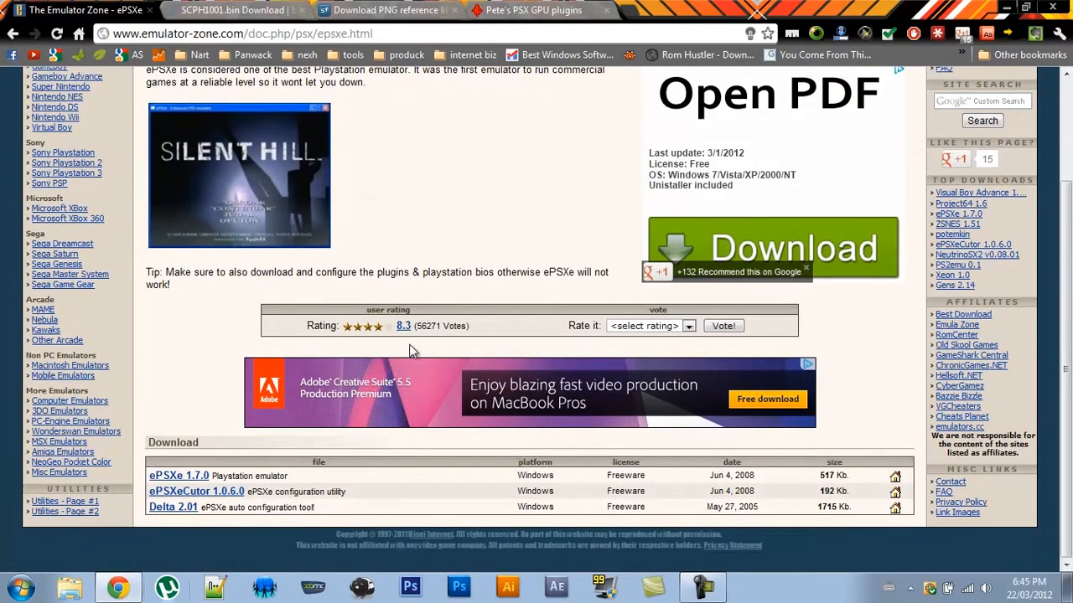
pyautogui.click(178, 476)
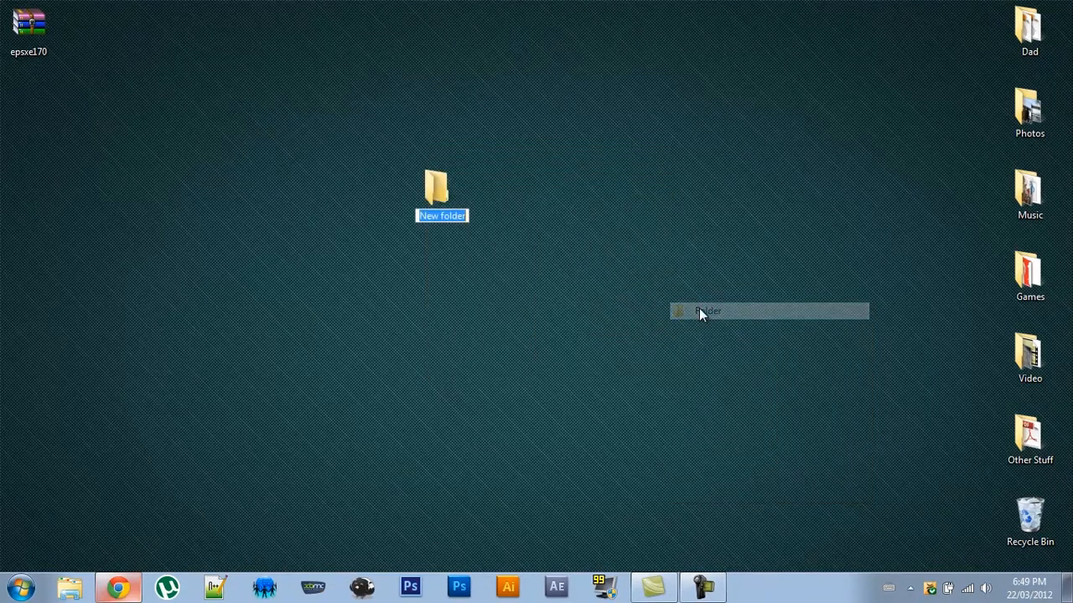
# Name the new desktop folder ePSXe and move epsxe170.zip into it
pyautogui.write('ePSX')
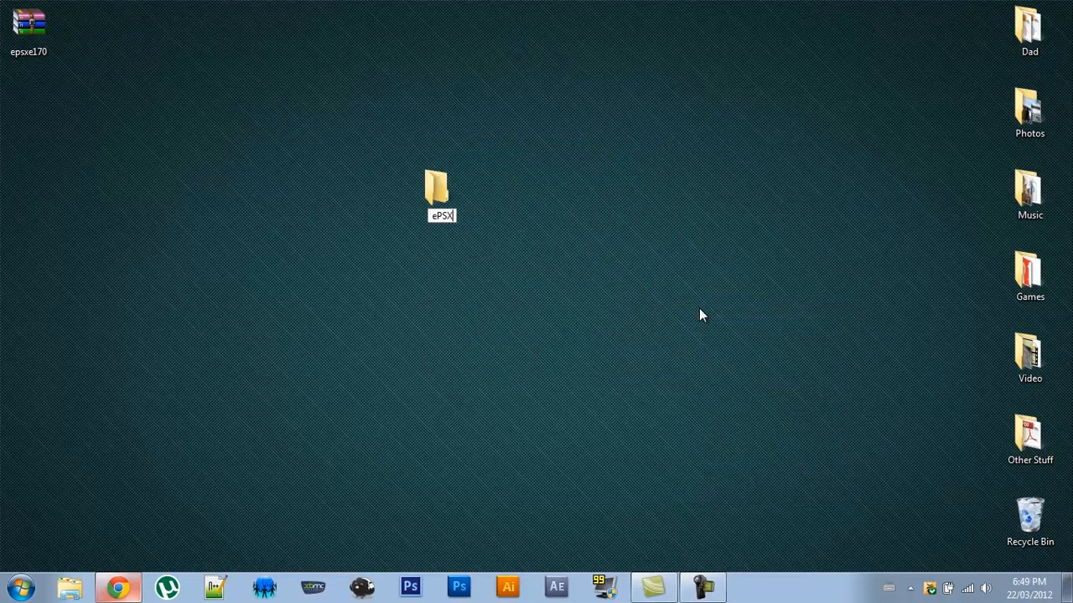
pyautogui.click(28, 26)
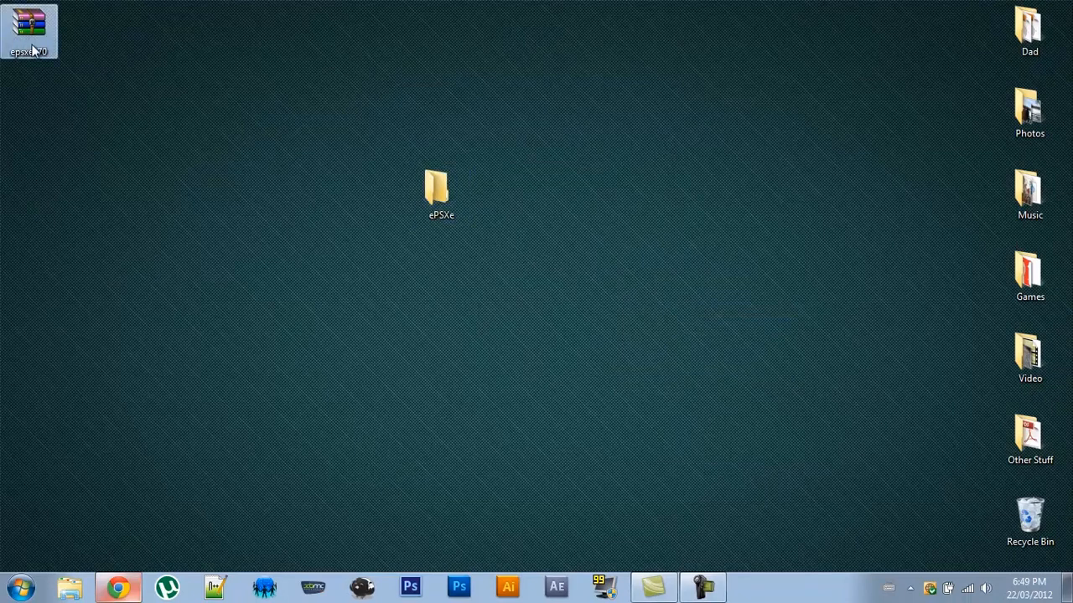
pyautogui.moveTo(30, 25); pyautogui.dragTo(500, 194)
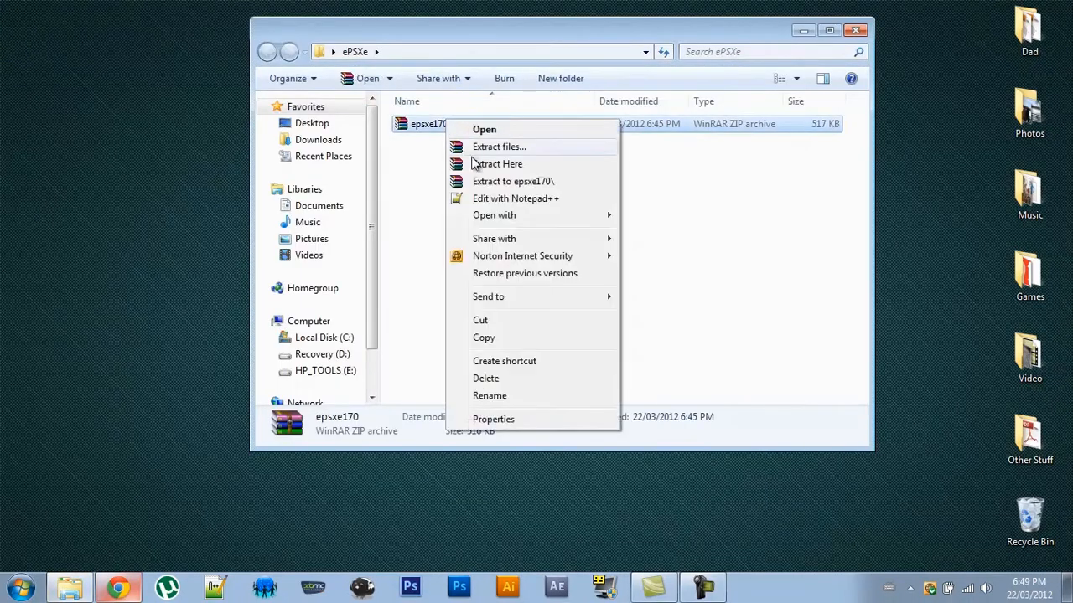
# Extract the emulator files there and delete the epsxe170 archive
pyautogui.click(475, 168)
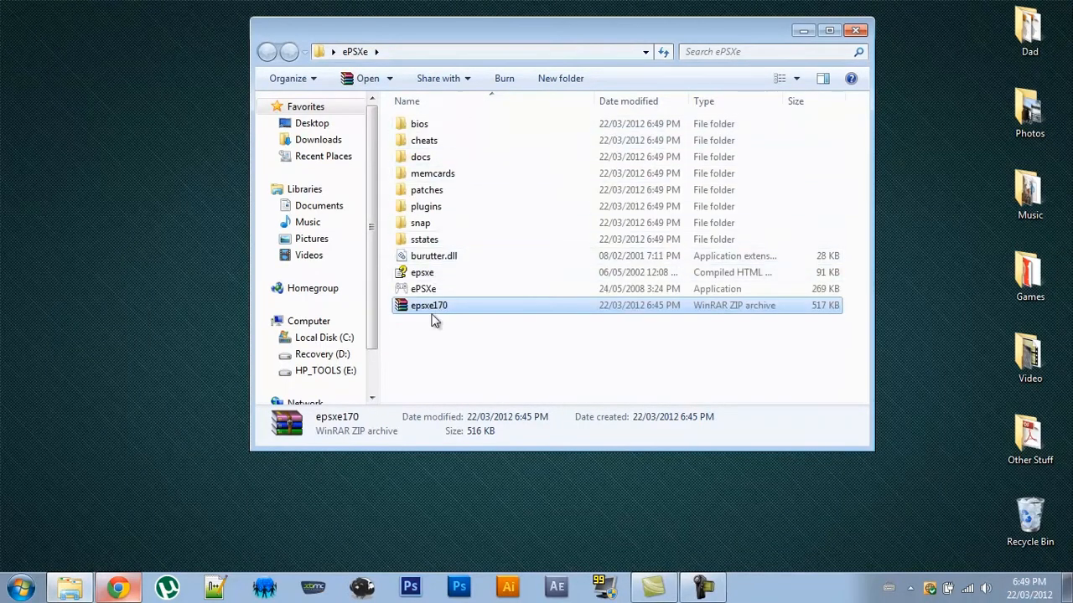
pyautogui.press('Delete')
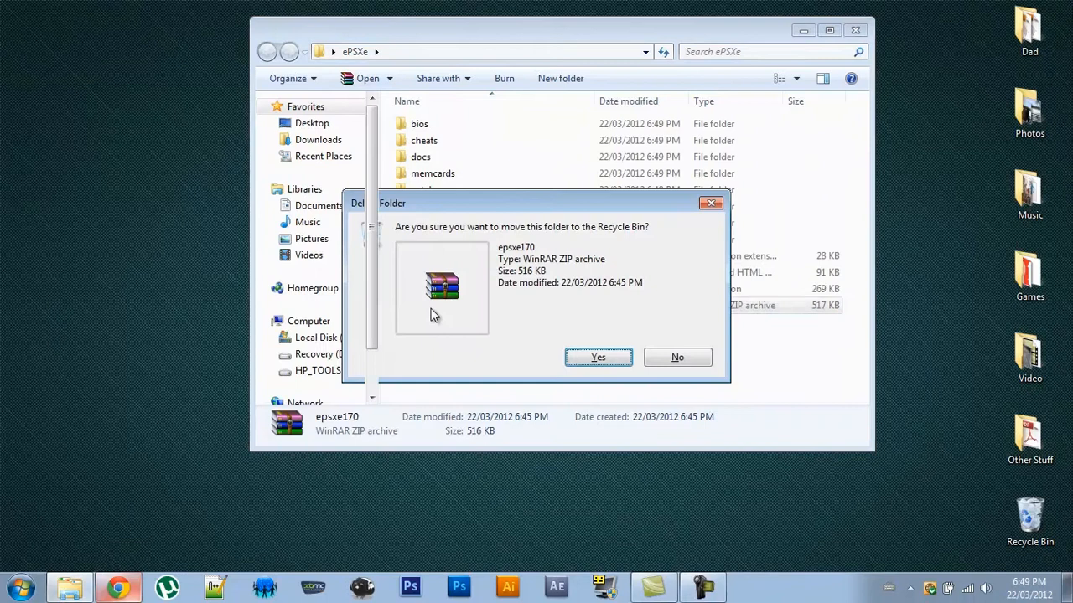
pyautogui.click(598, 357)
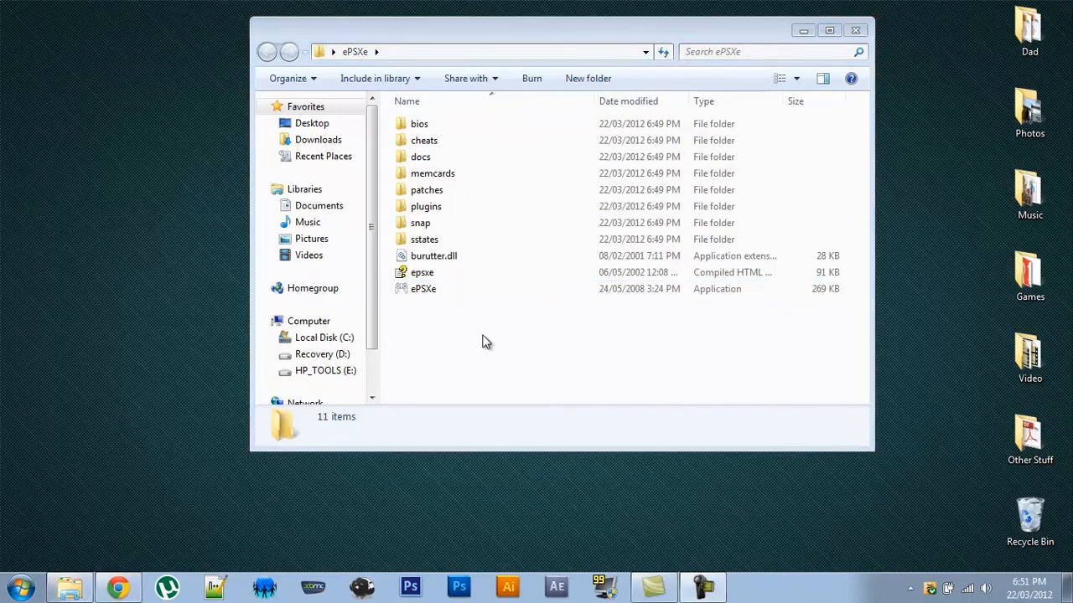
pyautogui.moveTo(119, 586)
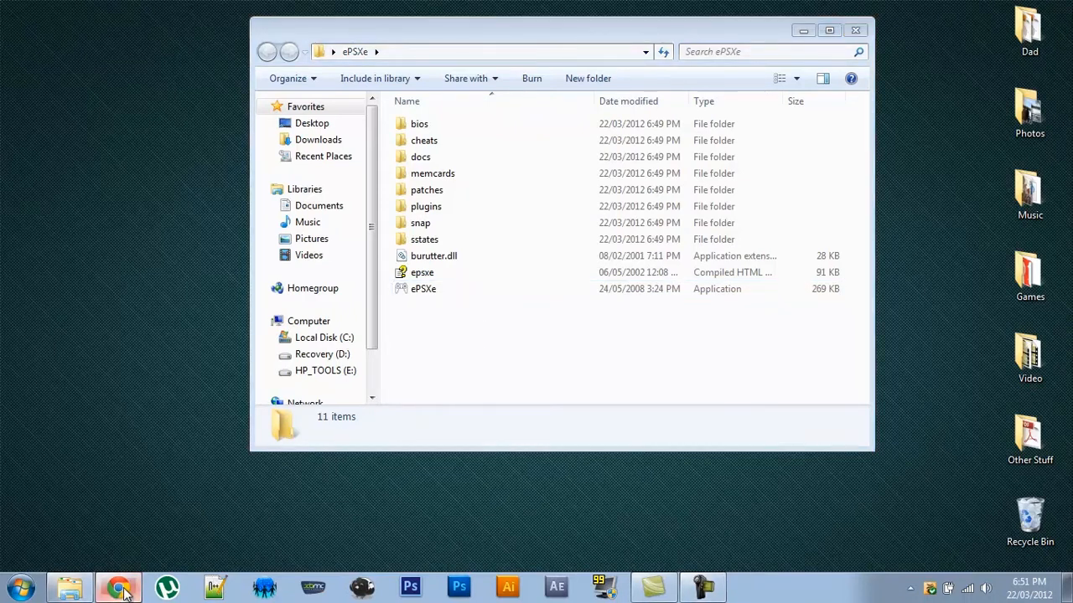
# Download the SCPH1001.bin BIOS archive from the blastingvolume page in Chrome
pyautogui.click(119, 587)
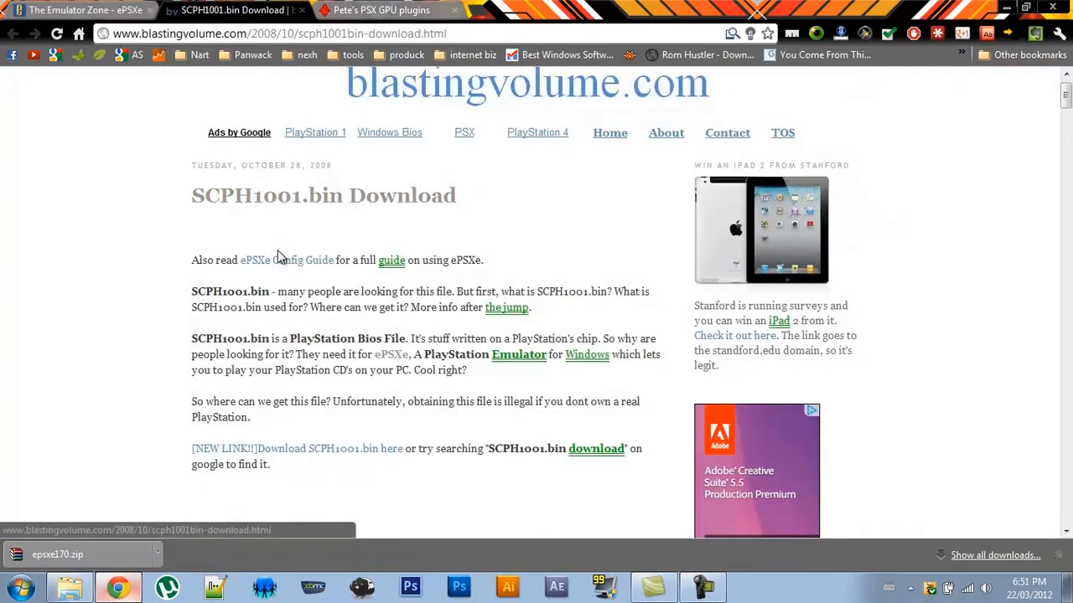
pyautogui.click(296, 449)
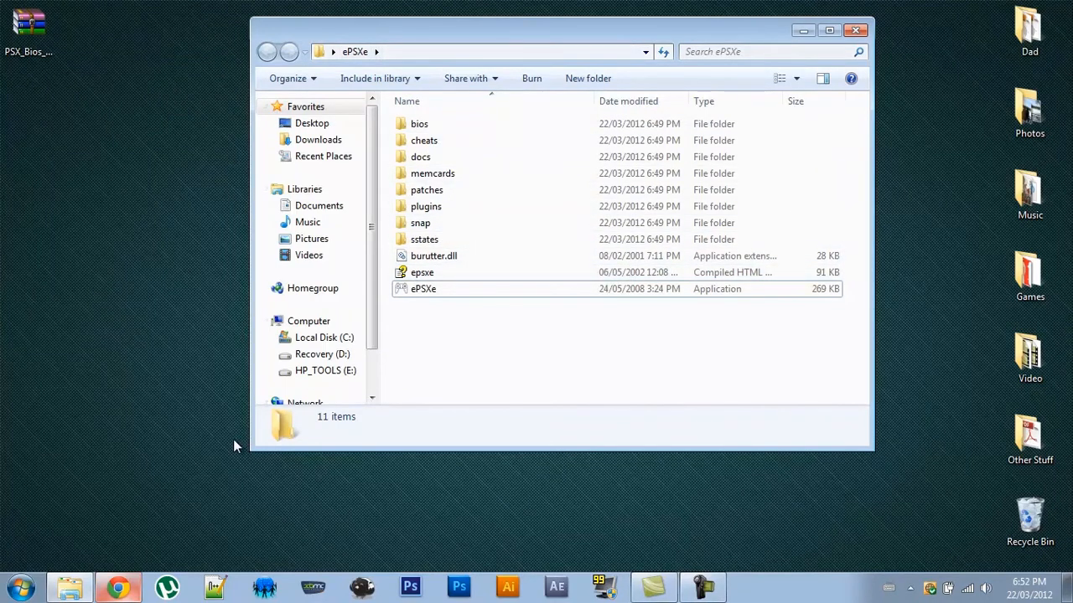
# Download the Pete's OpenGL2 PSX GPU Version 2.9 zip from the Pete's plugins tab
pyautogui.click(118, 586)
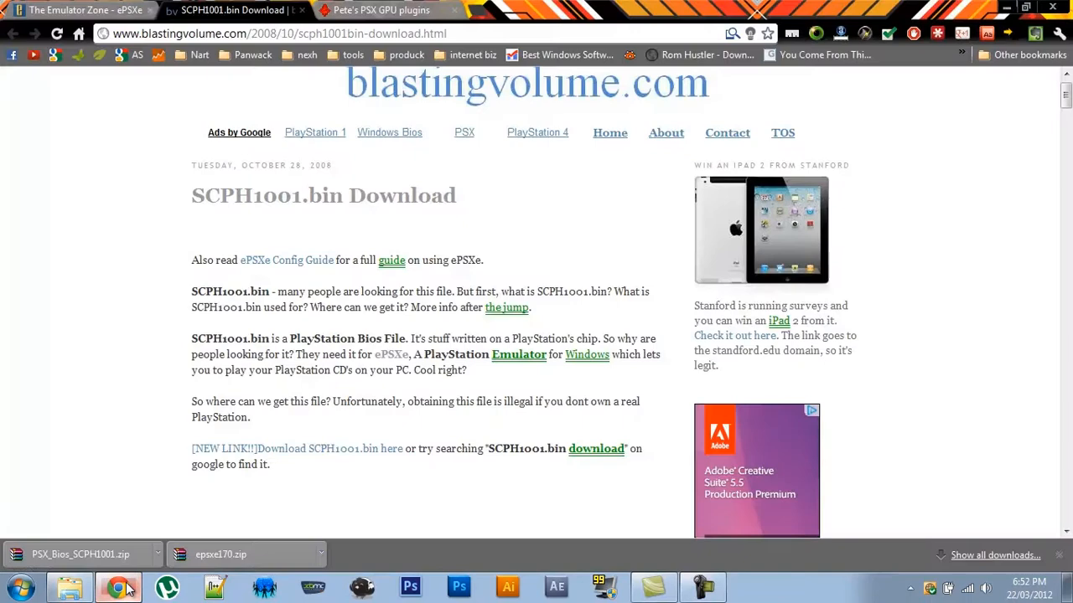
pyautogui.click(381, 10)
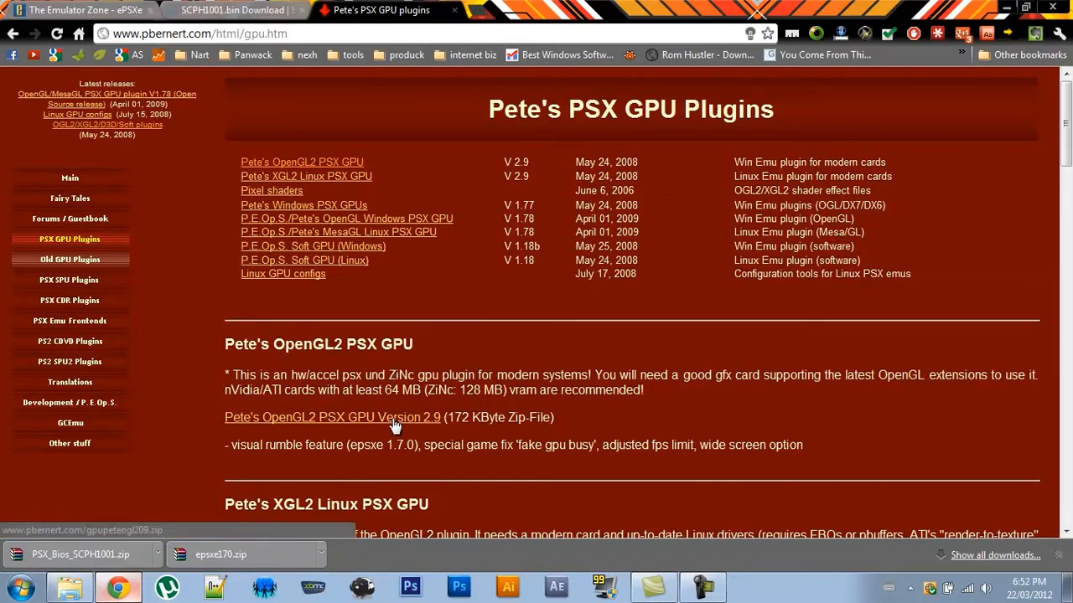
pyautogui.click(332, 417)
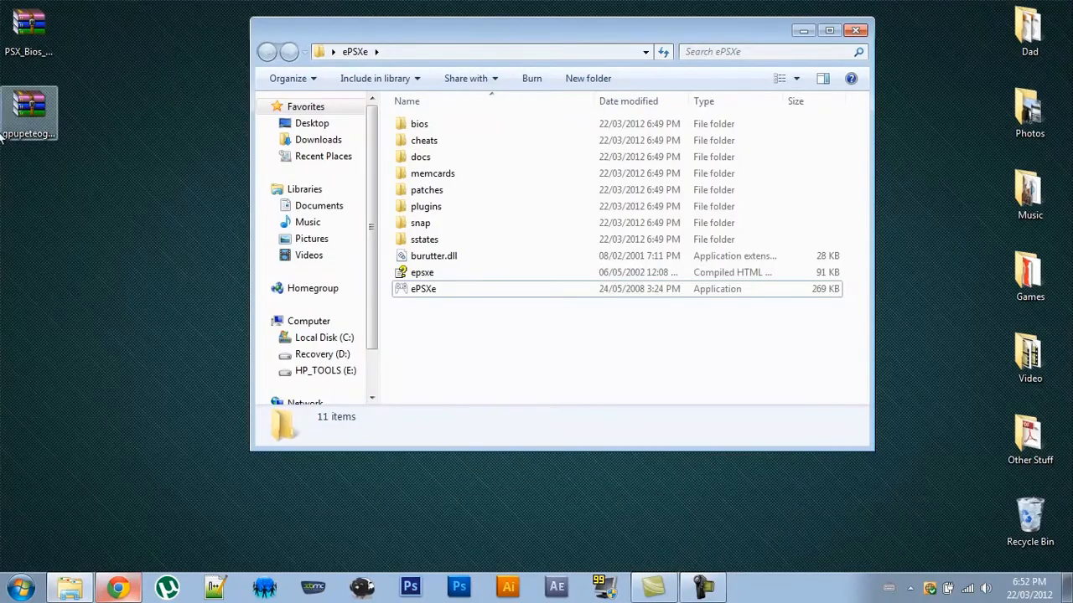
# Extract gpuPeteOpenGL2.dll into the ePSXe plugins folder and delete four leftover desktop files
pyautogui.rightClick(29, 113)
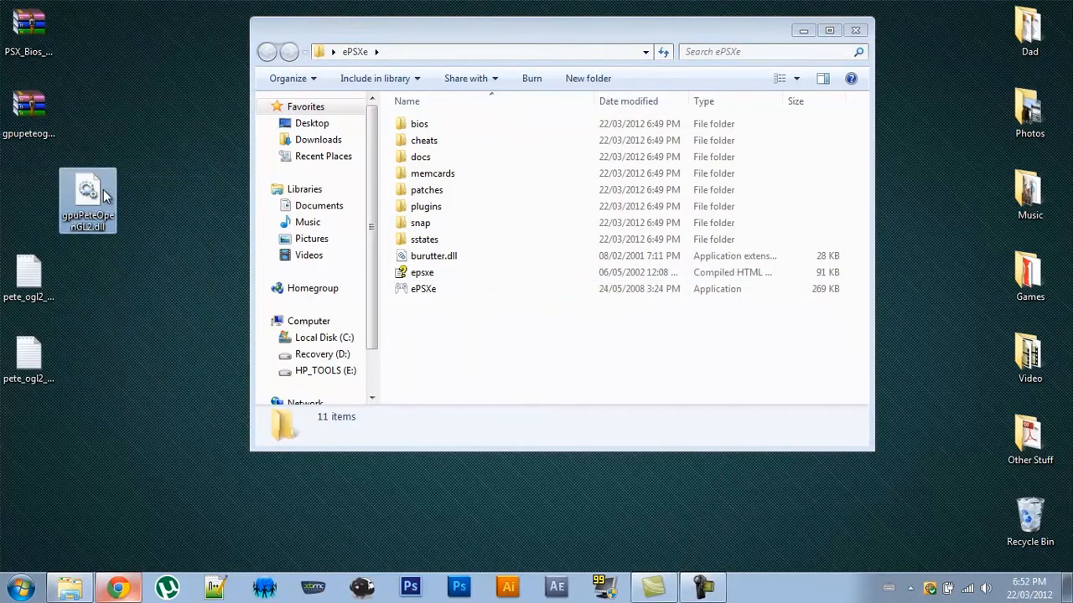
pyautogui.moveTo(88, 188); pyautogui.dragTo(470, 189)
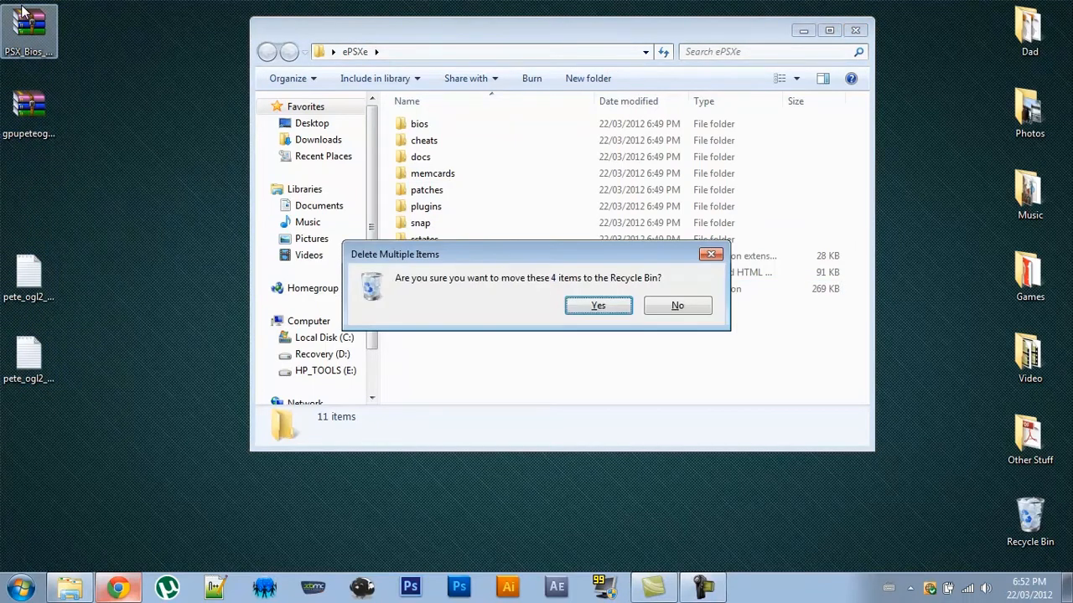
pyautogui.click(677, 305)
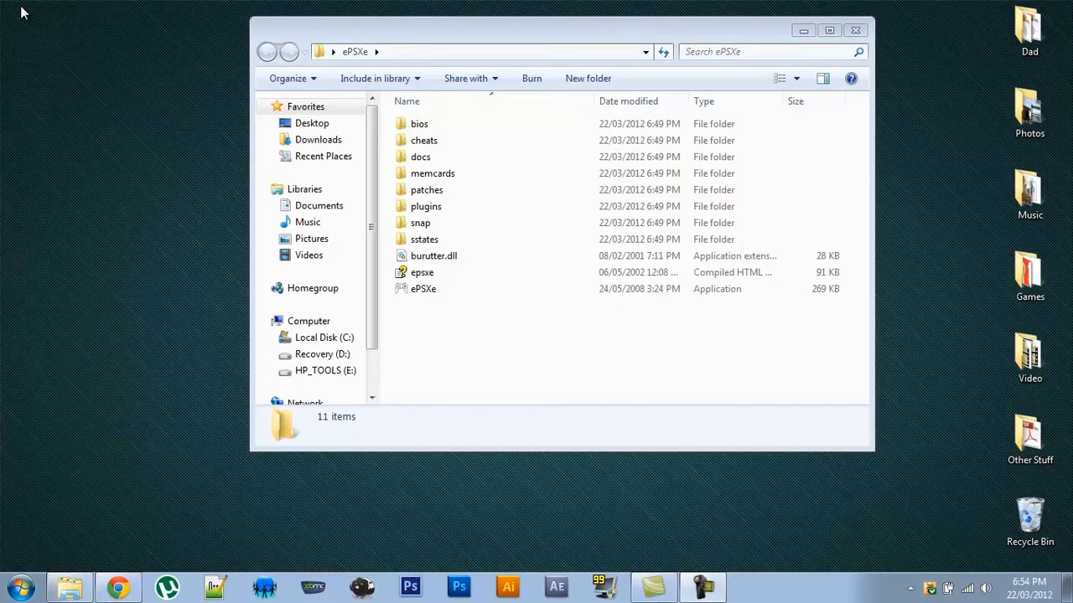
pyautogui.click(423, 288)
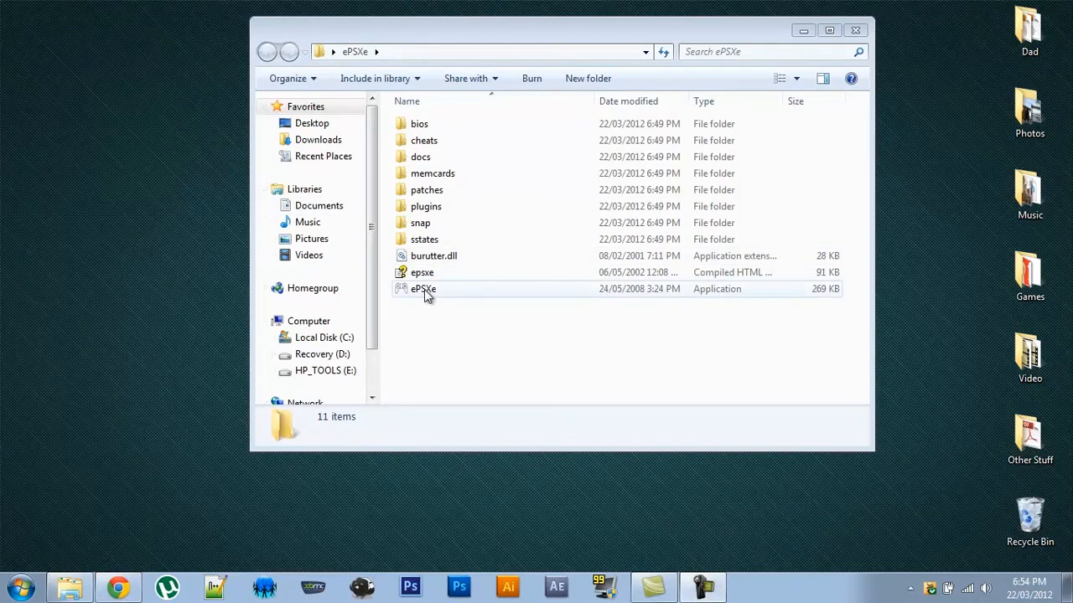
# Launch ePSXe and start its configuration wizard
pyautogui.doubleClick(423, 288)
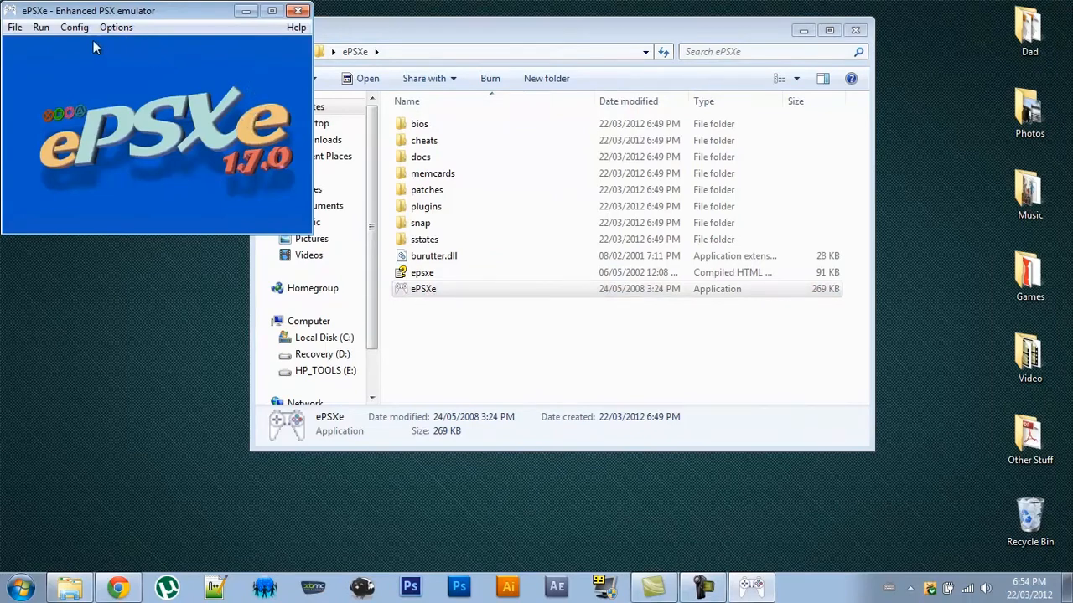
pyautogui.click(74, 27)
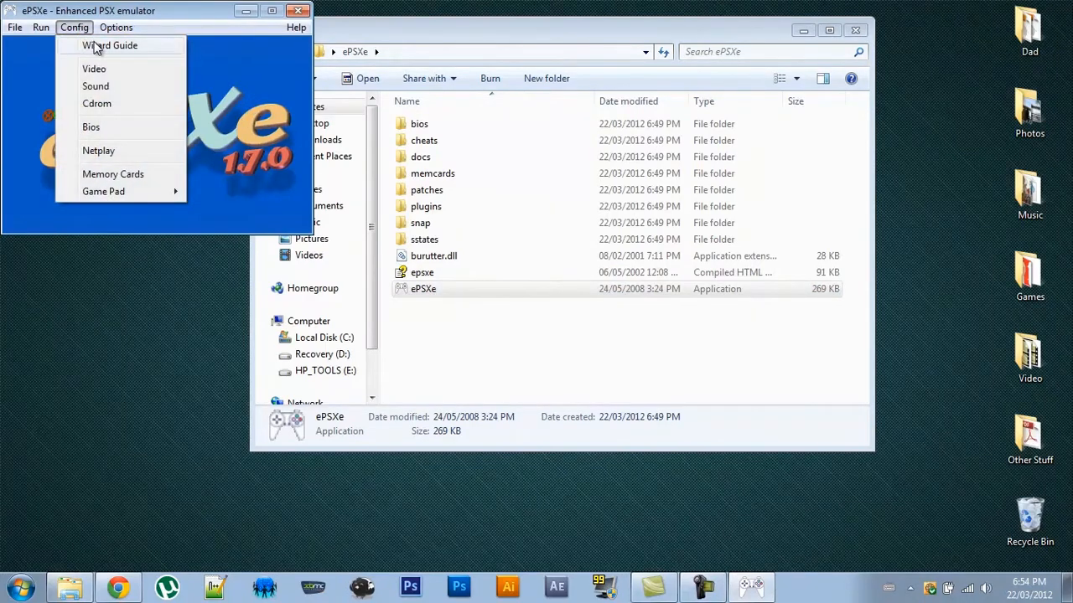
pyautogui.click(110, 46)
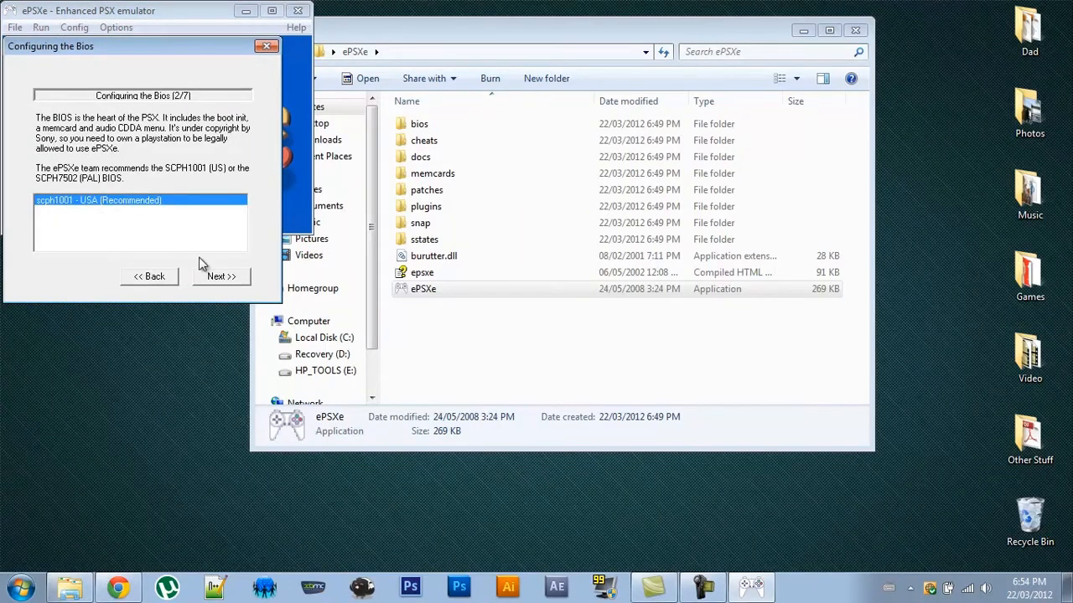
# Accept the SCPH1001 BIOS, Pete's OpenGL2 video and ePSXe sound core, then finish
pyautogui.click(222, 276)
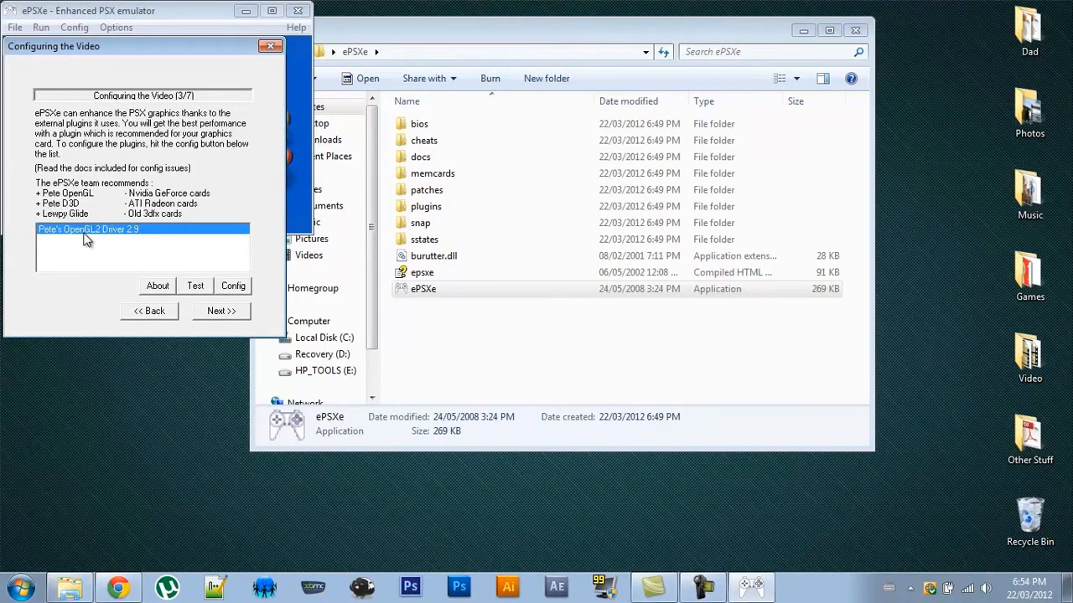
pyautogui.click(221, 311)
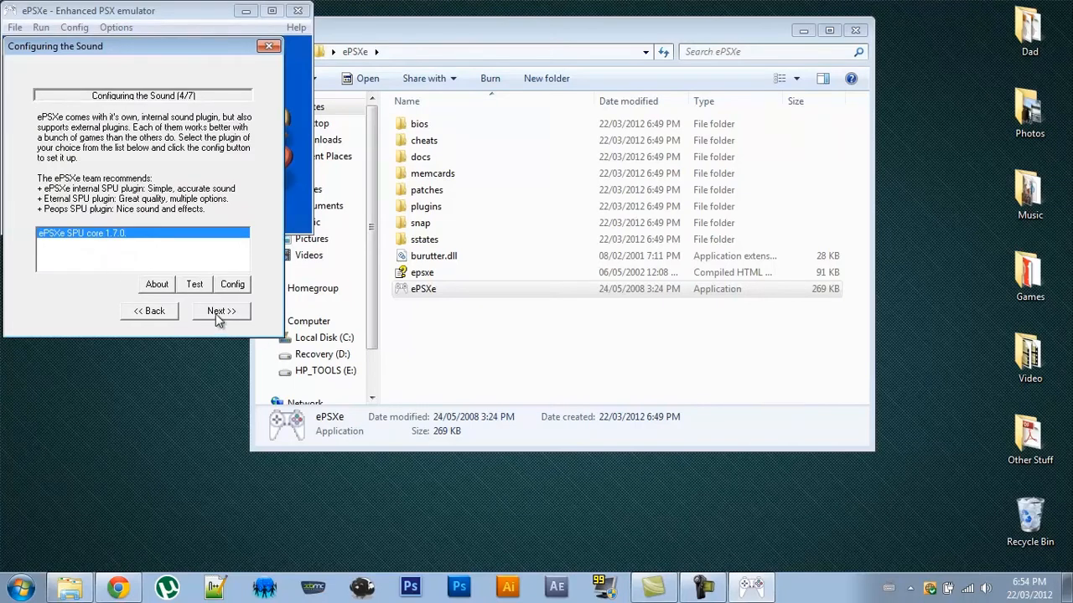
pyautogui.click(221, 311)
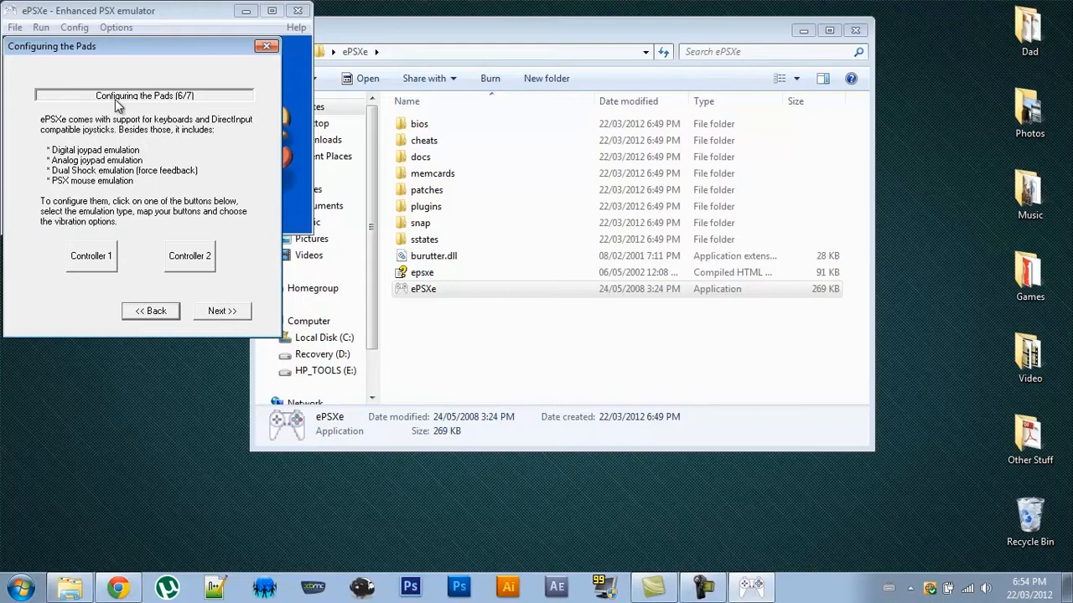
pyautogui.moveTo(161, 139)
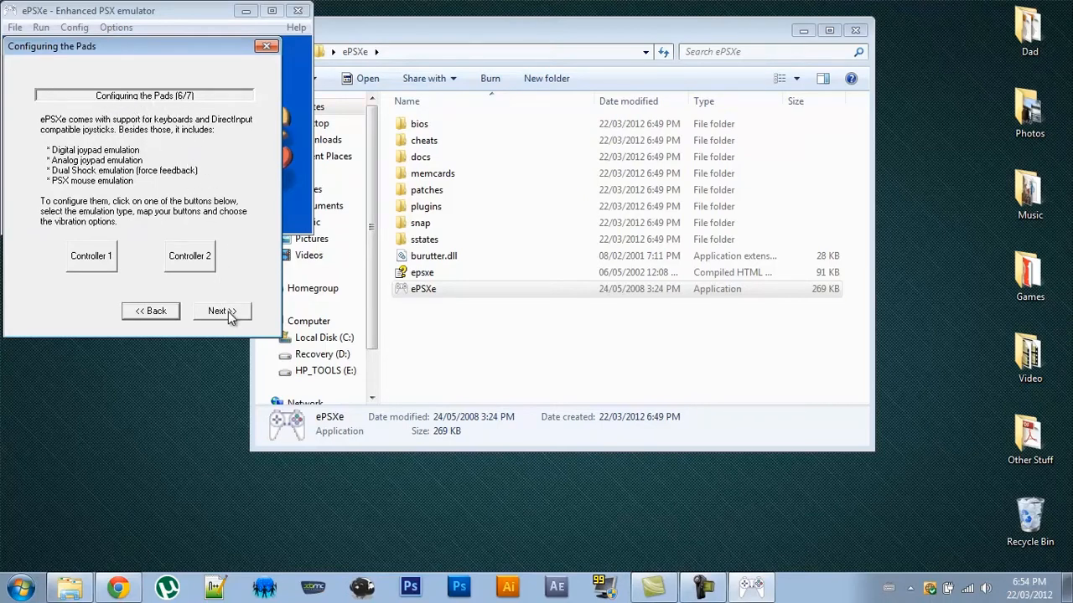
pyautogui.click(222, 311)
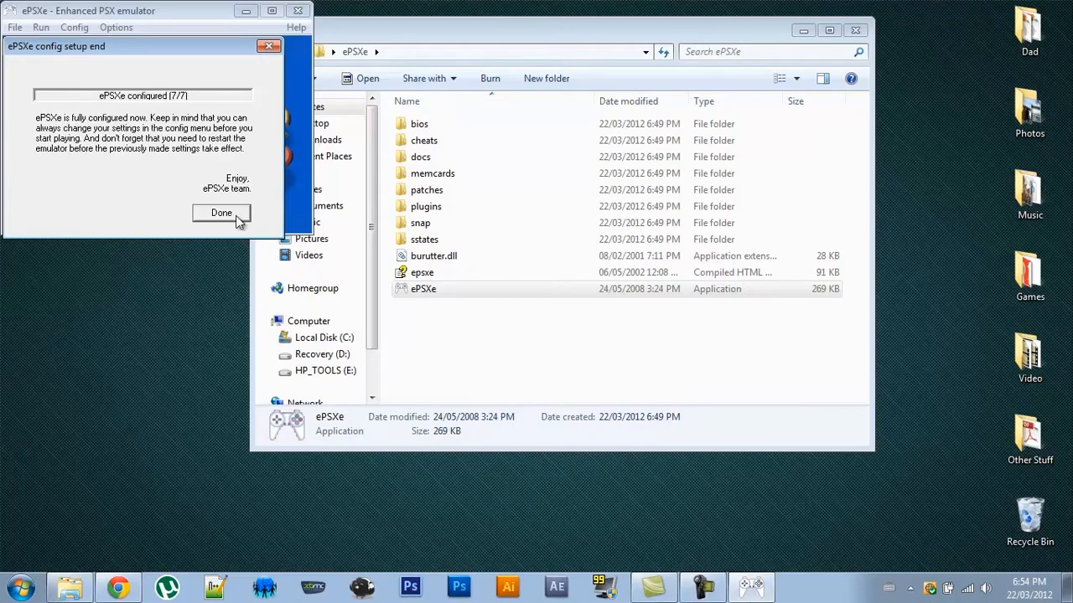
pyautogui.click(221, 212)
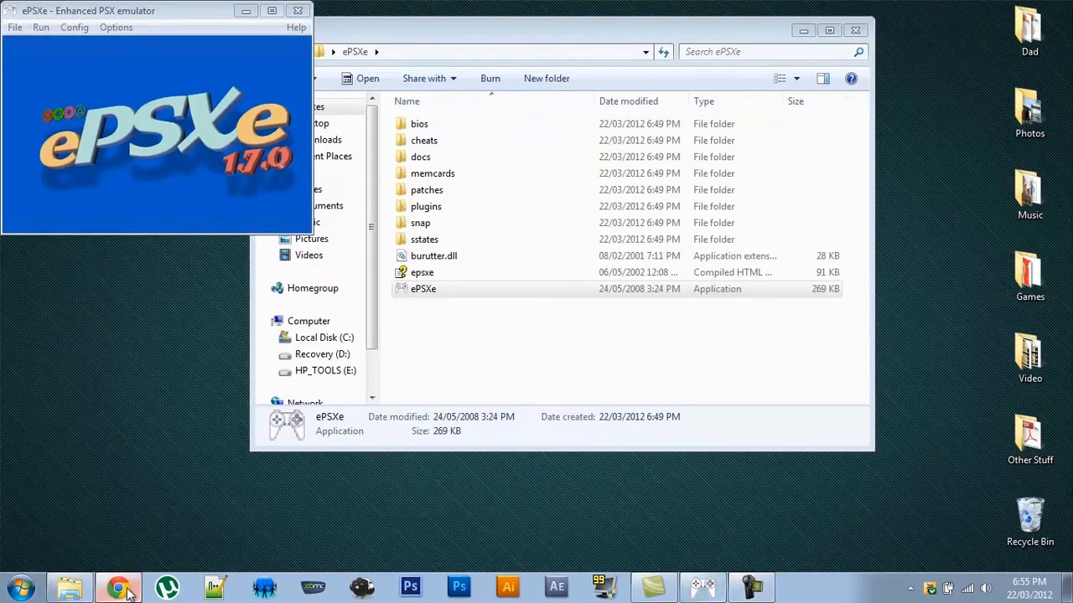
# Show romhustler.net's full Sony Playstation list, scrolled to the G titles
pyautogui.click(117, 587)
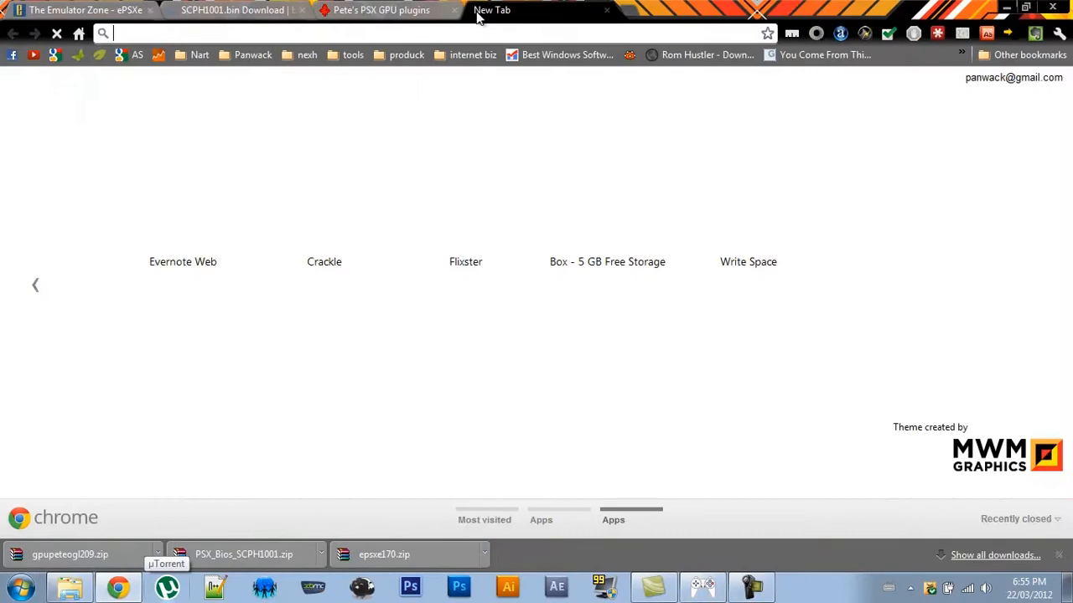
pyautogui.write('romhustler.net')
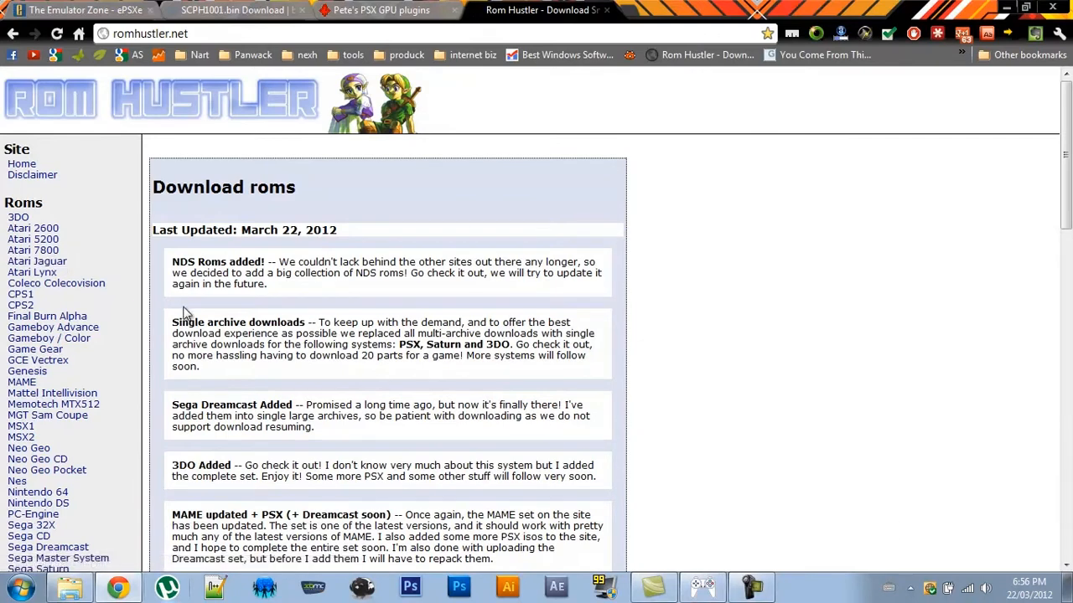
pyautogui.scroll(-3)
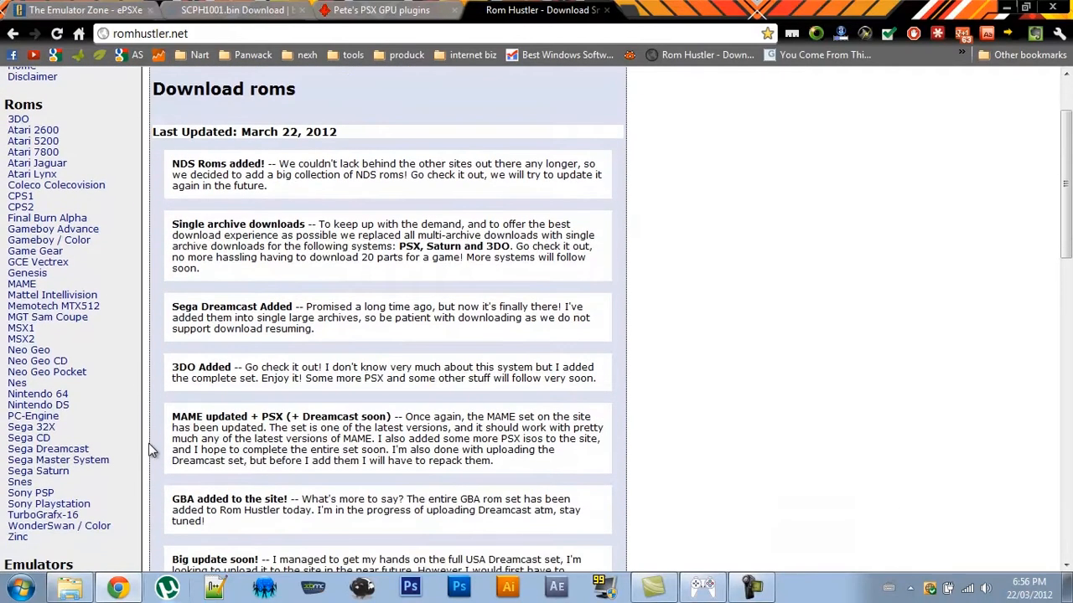
pyautogui.click(48, 503)
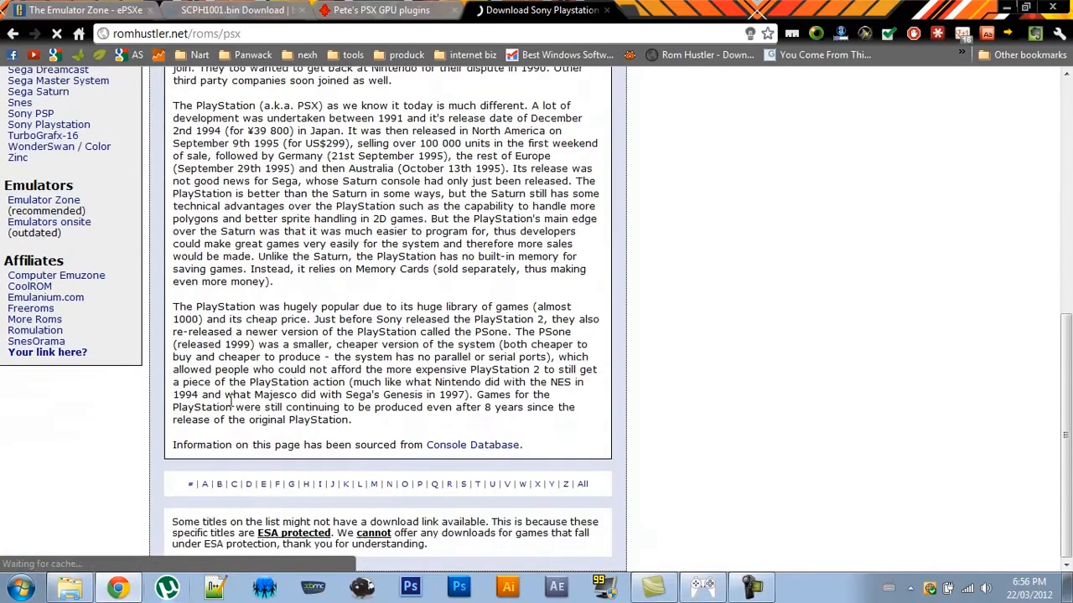
pyautogui.click(582, 485)
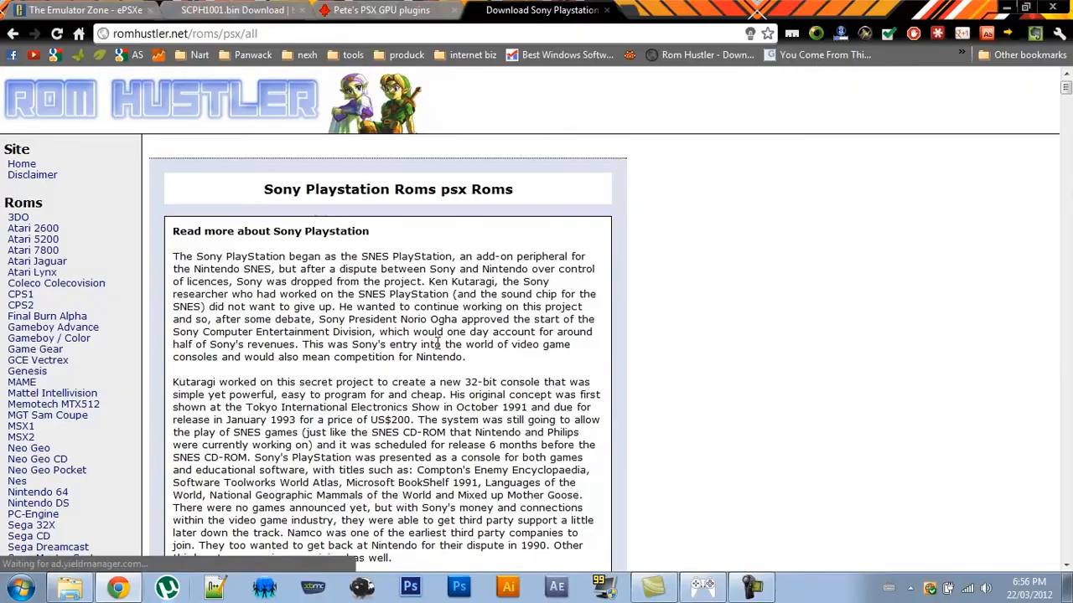
pyautogui.scroll(-3)
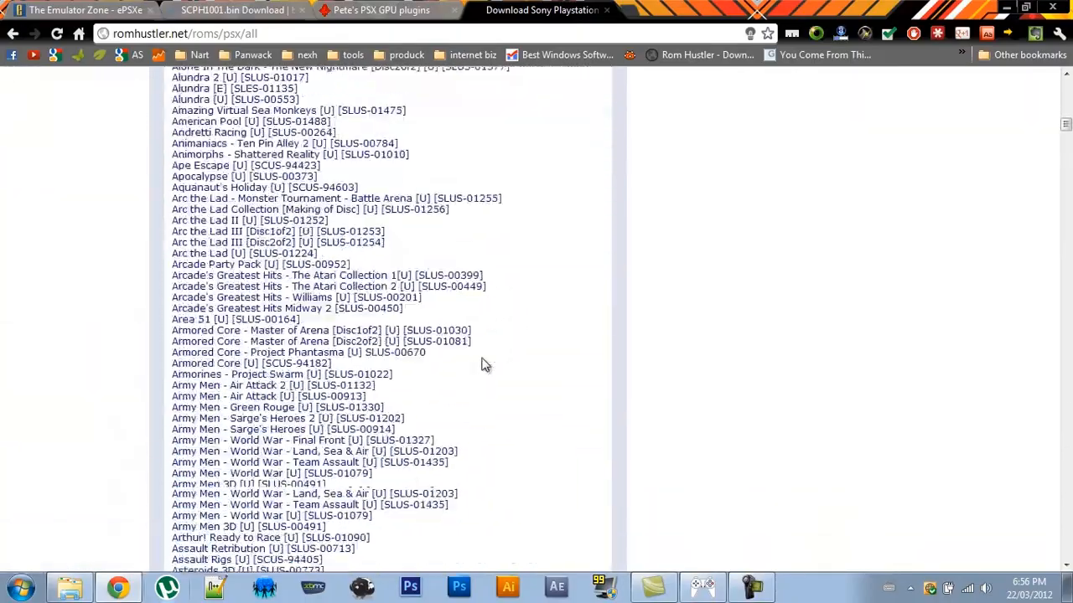
pyautogui.scroll(-3)
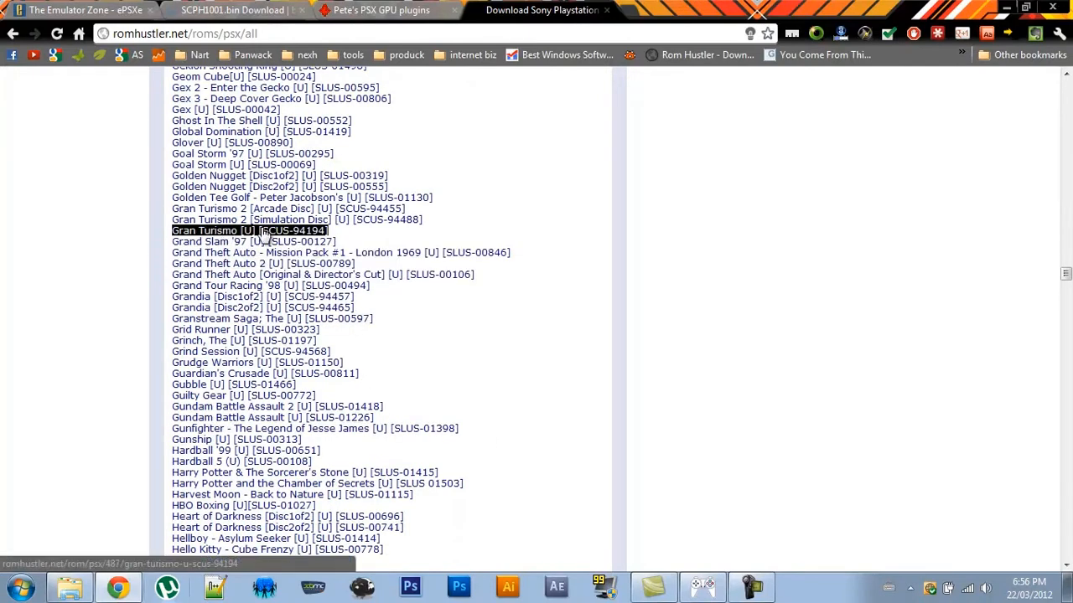
# Download the Gran Turismo [U] [SCUS-94194] rom from its Rom Hustler page
pyautogui.click(248, 231)
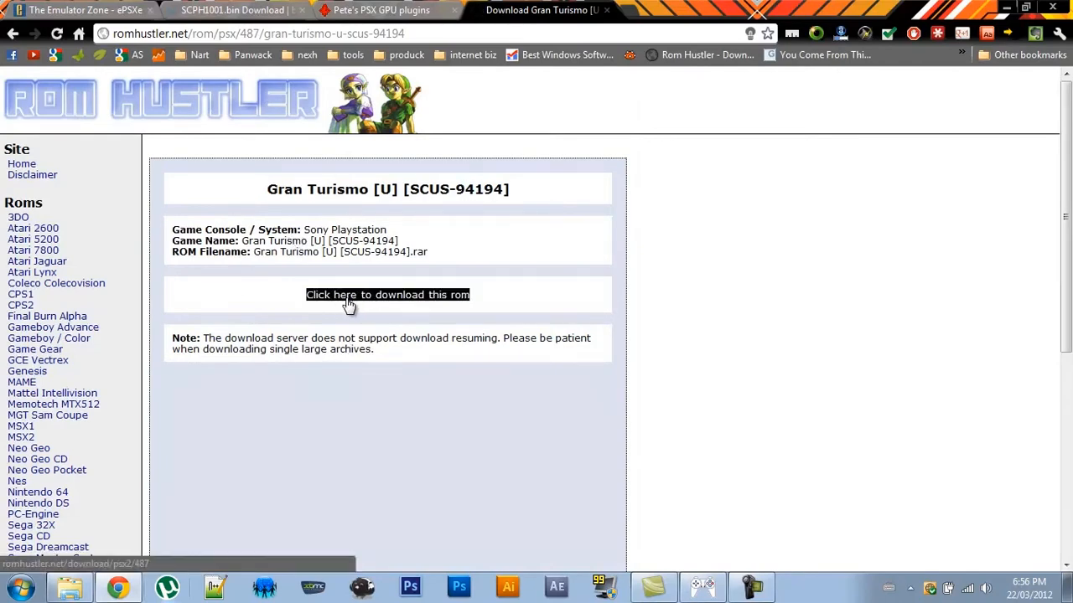
pyautogui.click(387, 294)
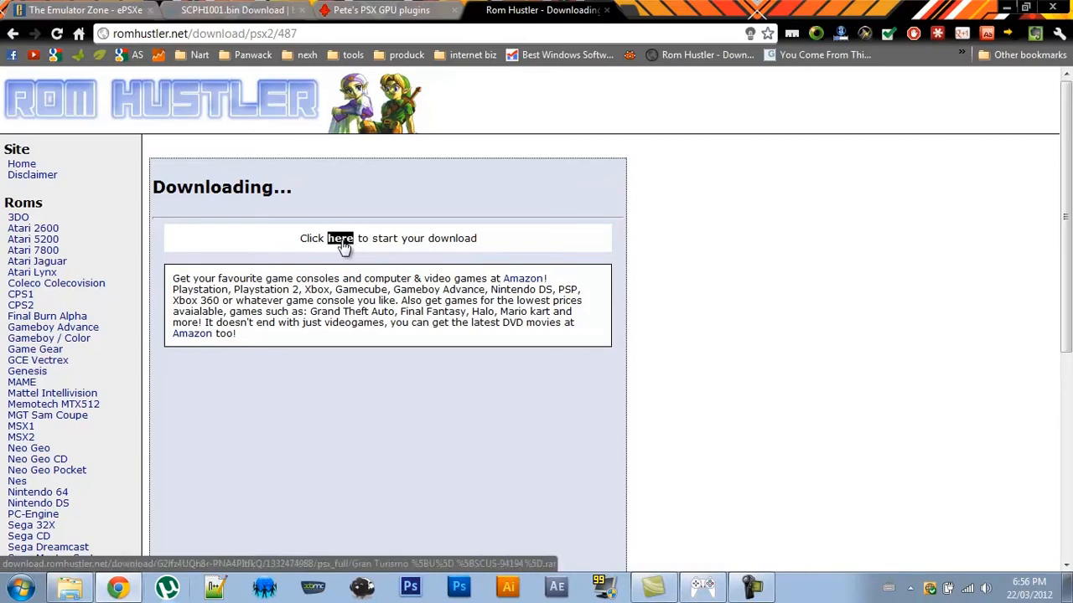
pyautogui.click(340, 238)
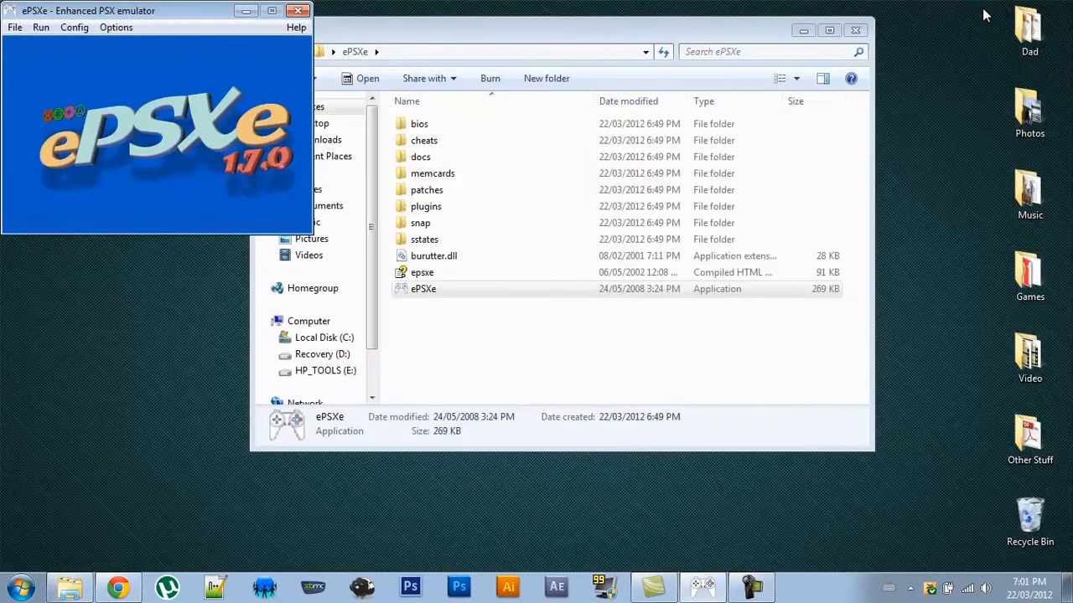
# Extract the Gran Turismo .rar to a 'Gran Turismo [U] [SCUS-94194]' desktop folder
pyautogui.rightClick(29, 25)
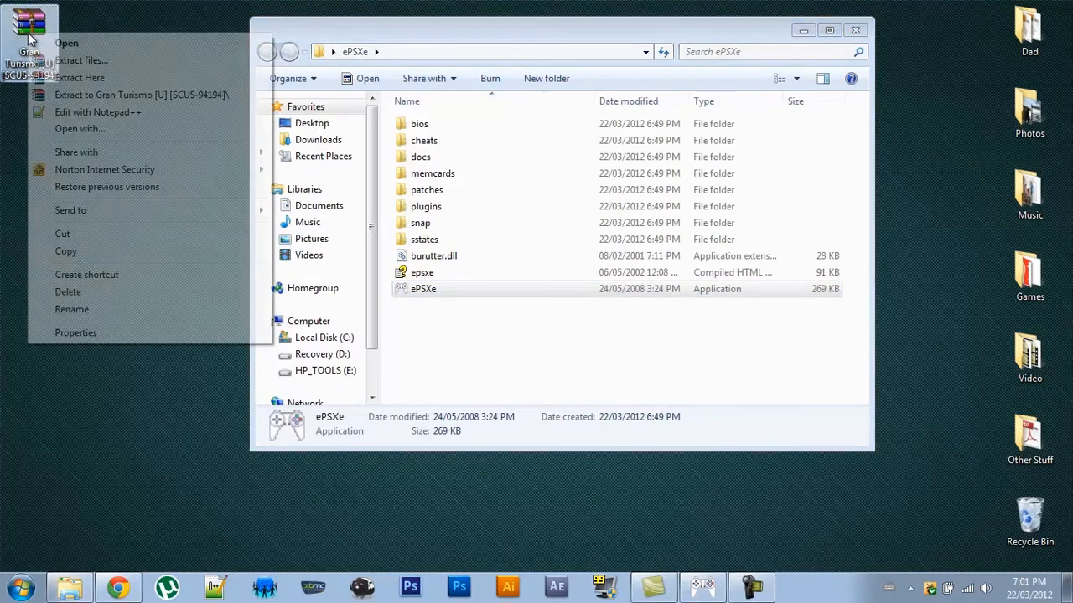
pyautogui.click(143, 94)
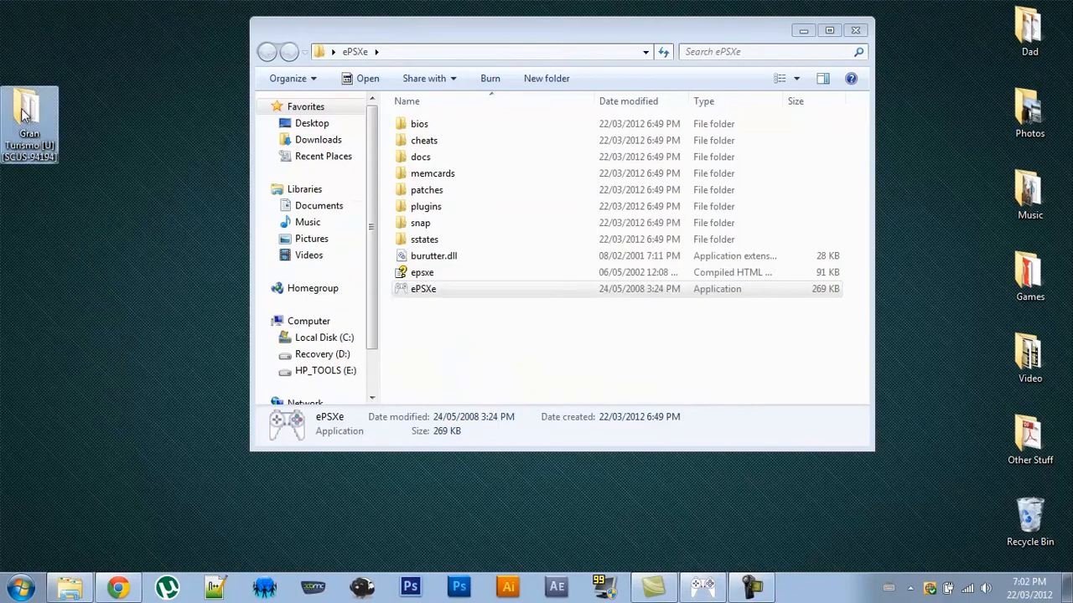
# Open the Gran Turismo folder and delete its .ccd and .sub files
pyautogui.doubleClick(29, 122)
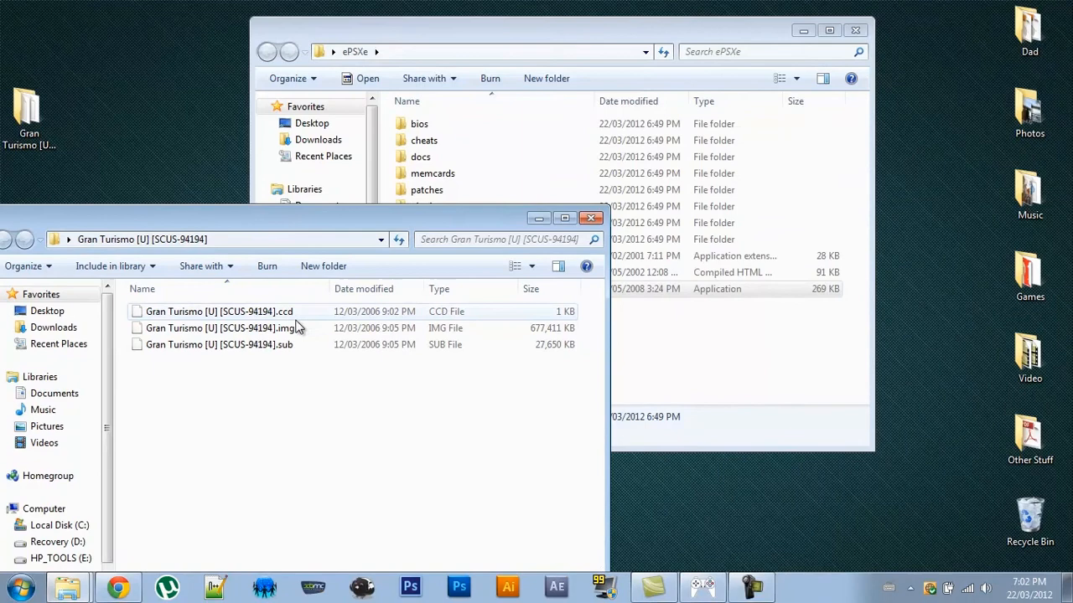
pyautogui.click(219, 327)
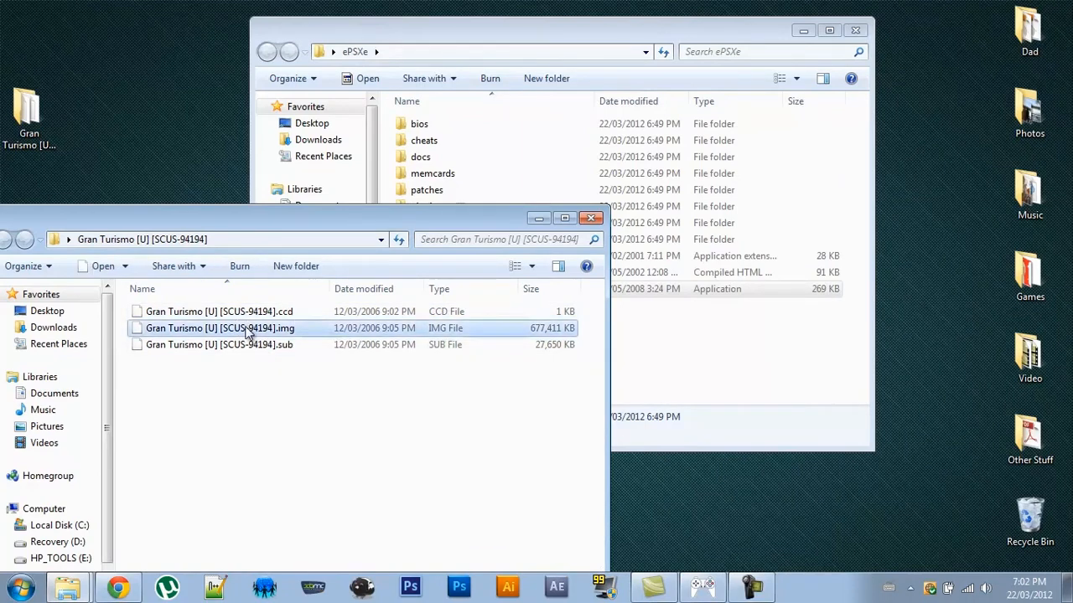
pyautogui.press('Delete')
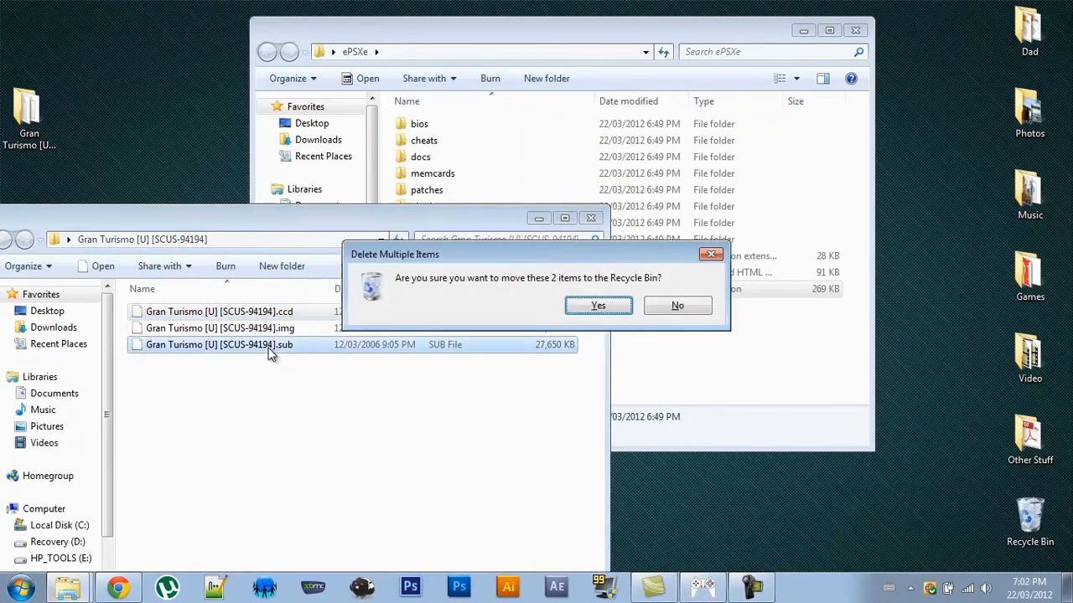
pyautogui.click(597, 305)
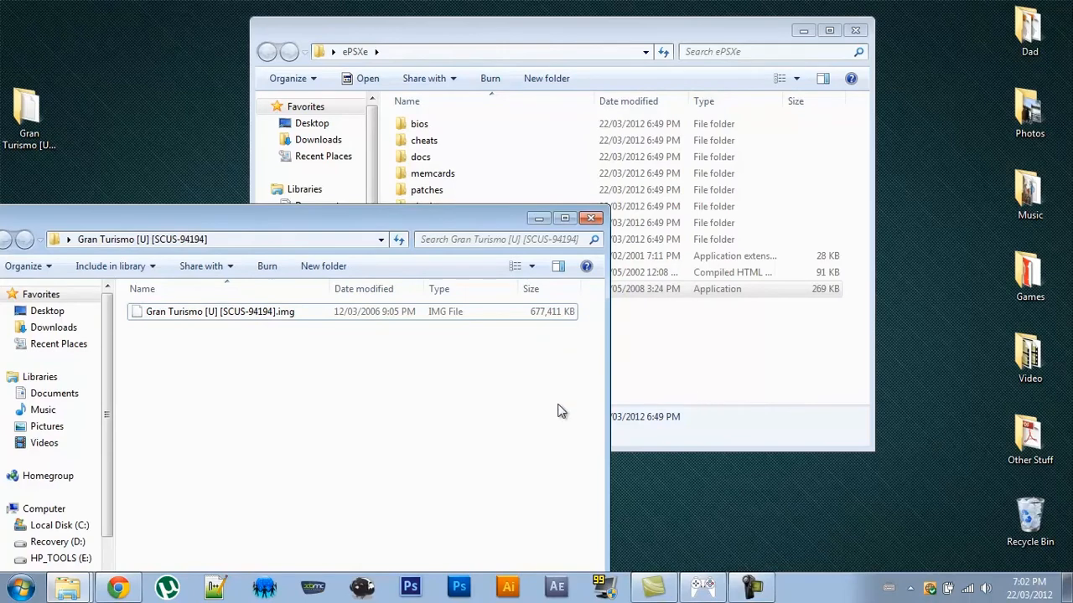
pyautogui.moveTo(921, 139)
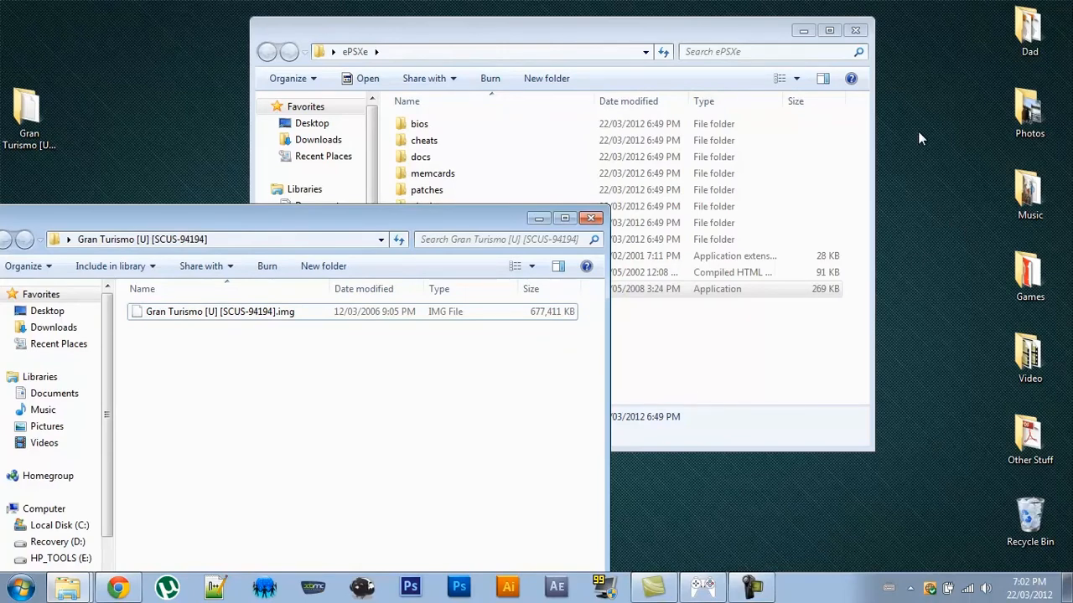
# Create a Playstation Roms desktop folder, move the Gran Turismo image in, and close the emptied folder
pyautogui.rightClick(920, 138)
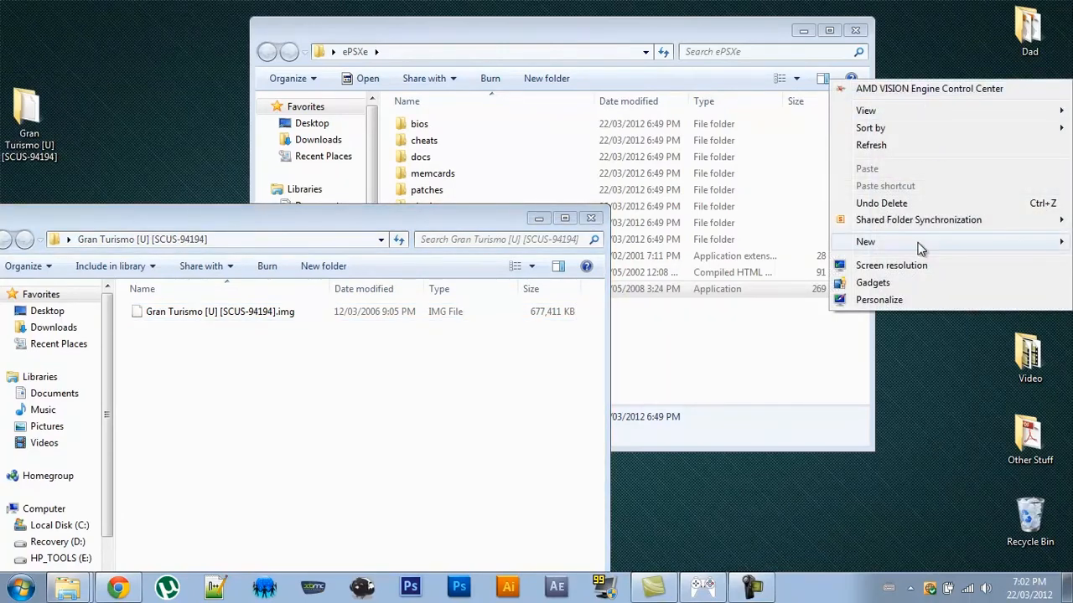
pyautogui.click(864, 241)
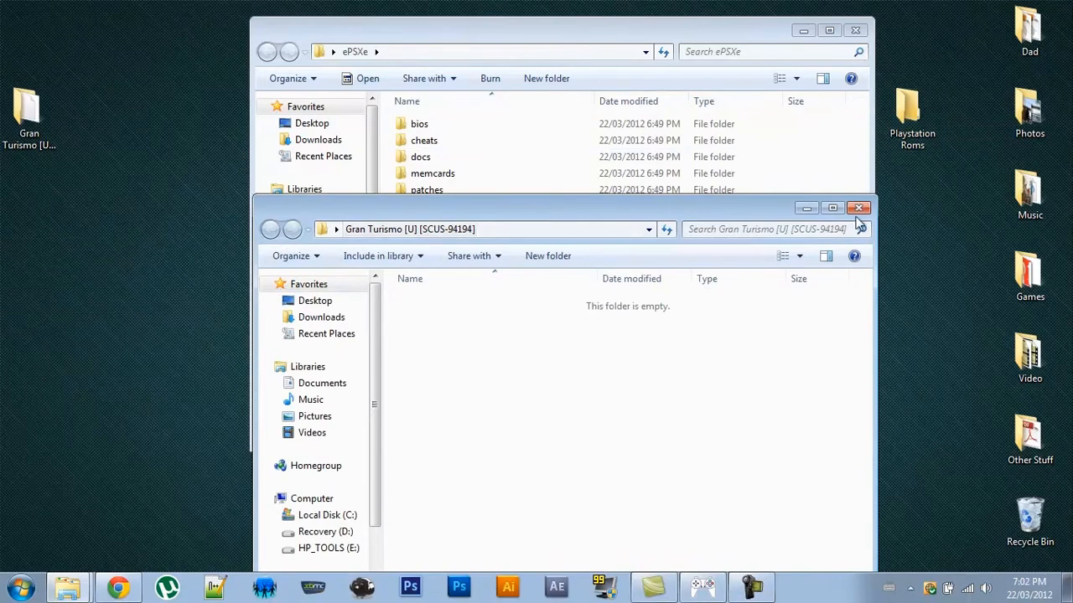
pyautogui.click(859, 207)
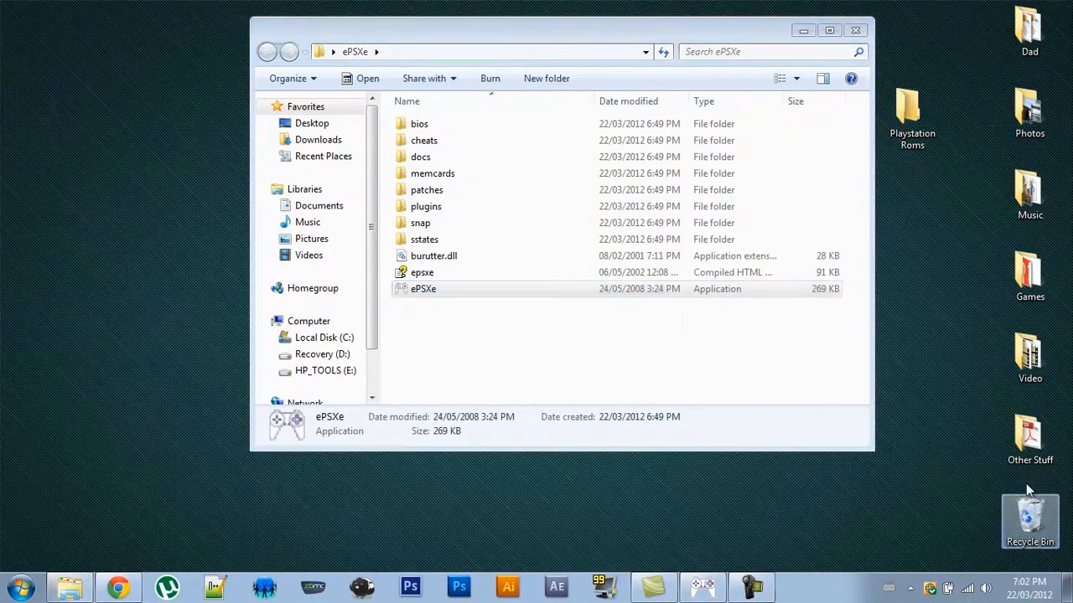
pyautogui.moveTo(713, 574)
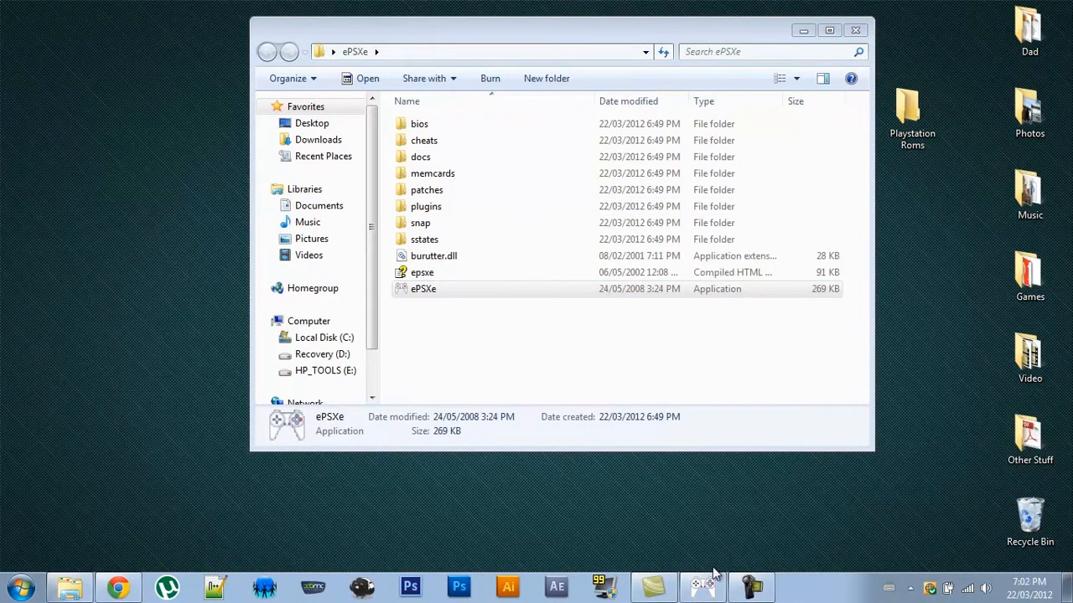
# Bring ePSXe back up and start Run ISO from the File menu
pyautogui.doubleClick(423, 288)
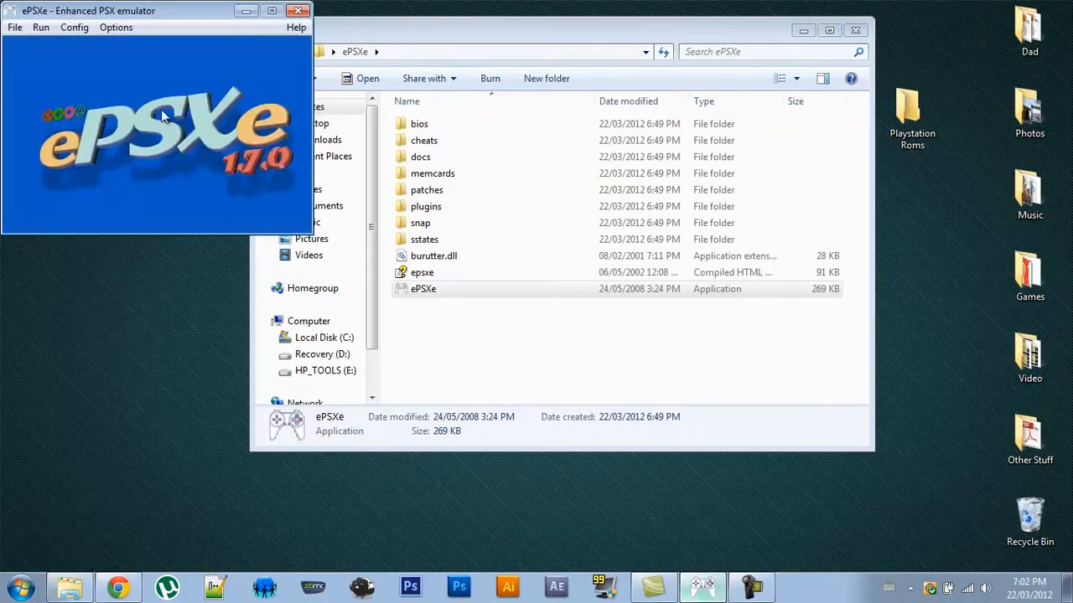
pyautogui.click(14, 27)
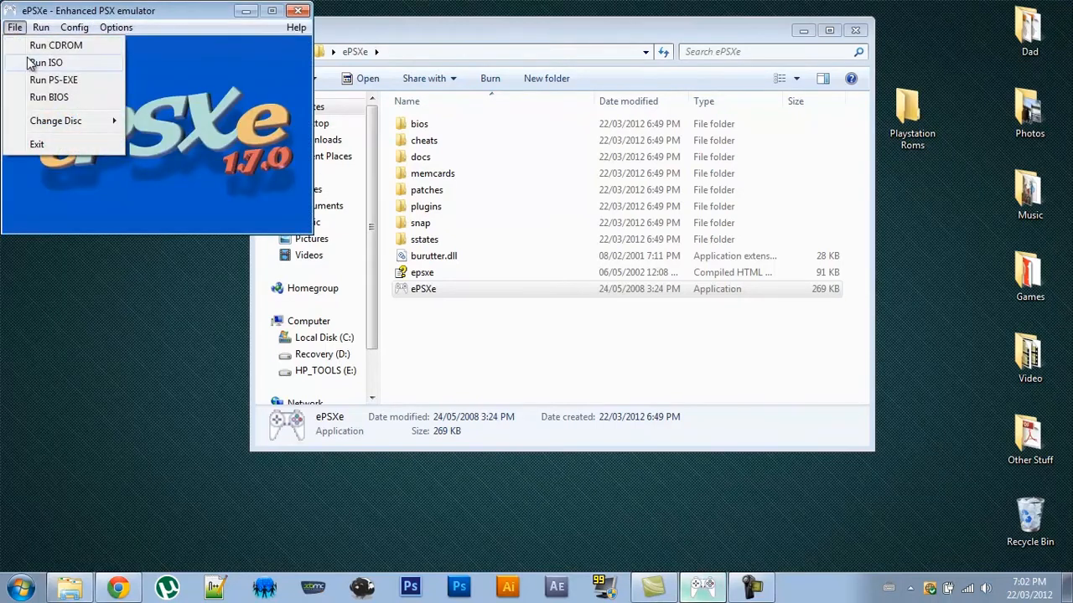
pyautogui.click(46, 62)
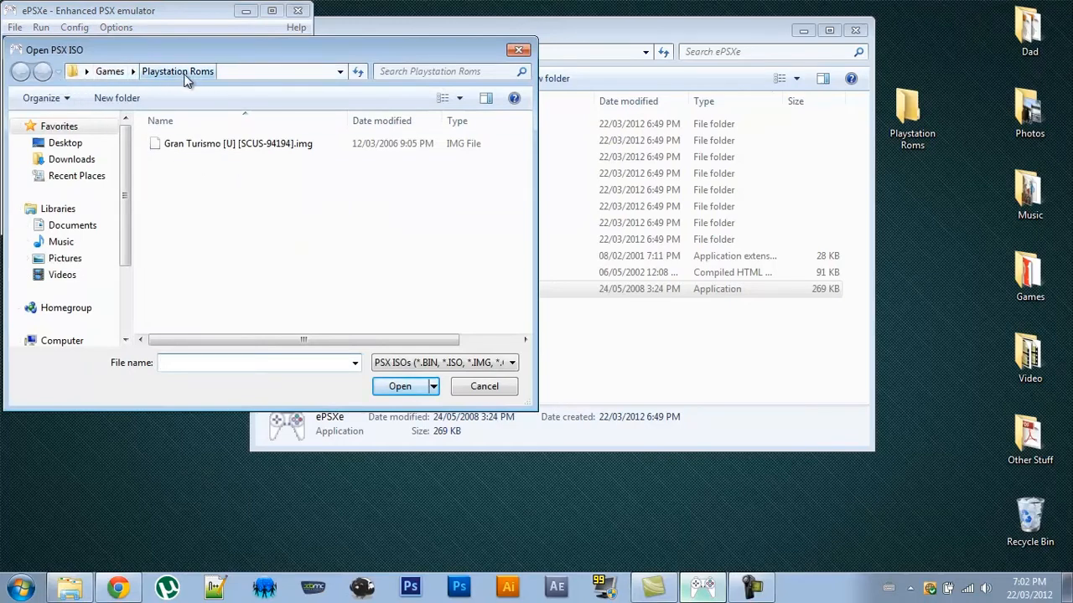
# Open Gran Turismo [U] [SCUS-94194].img from Desktop > Playstation Roms
pyautogui.click(66, 142)
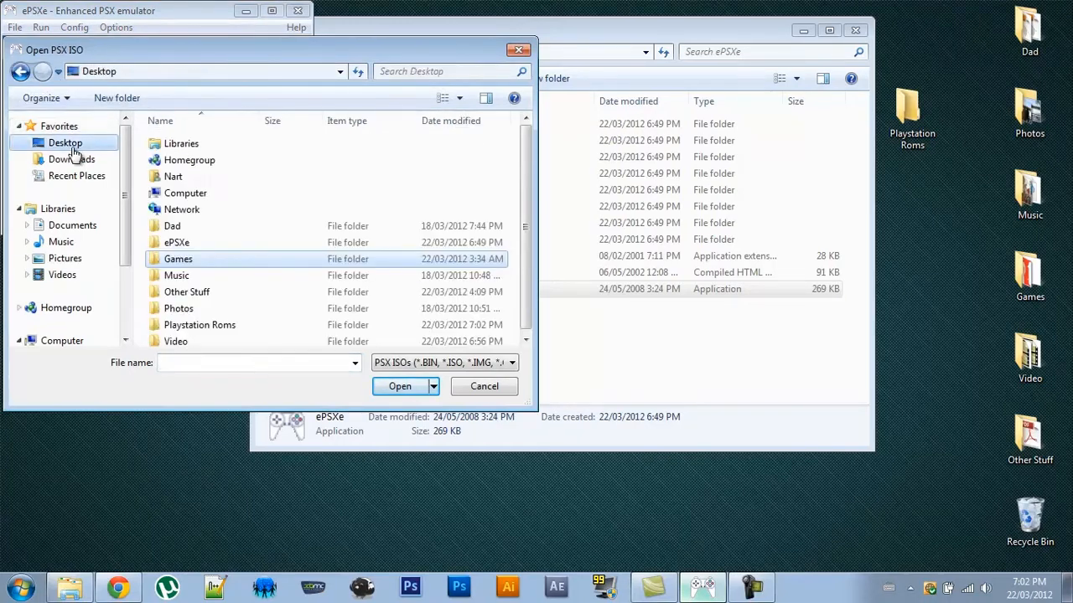
pyautogui.click(199, 324)
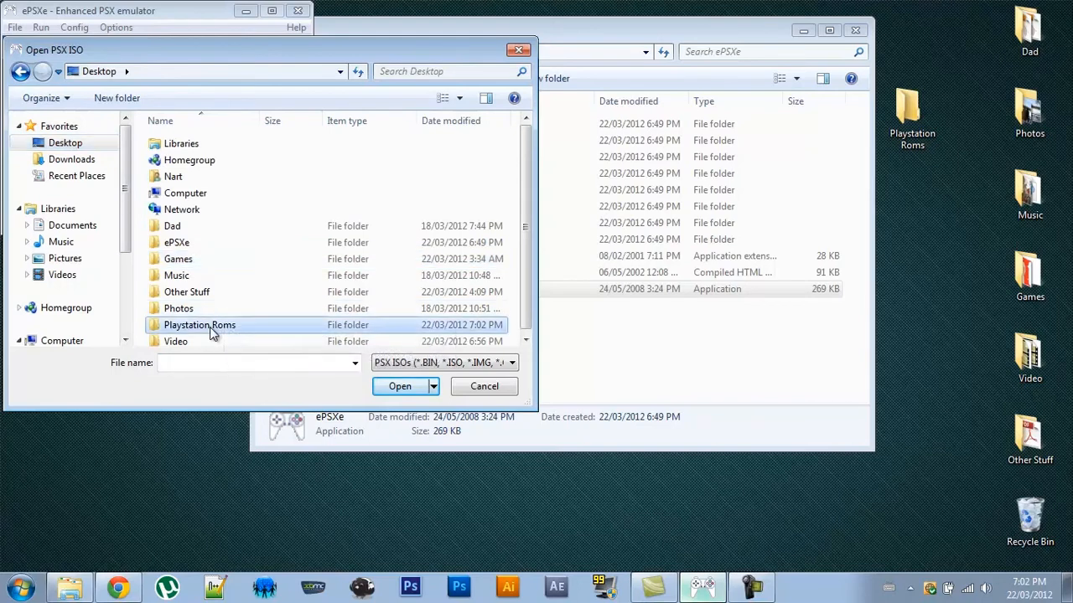
pyautogui.doubleClick(200, 324)
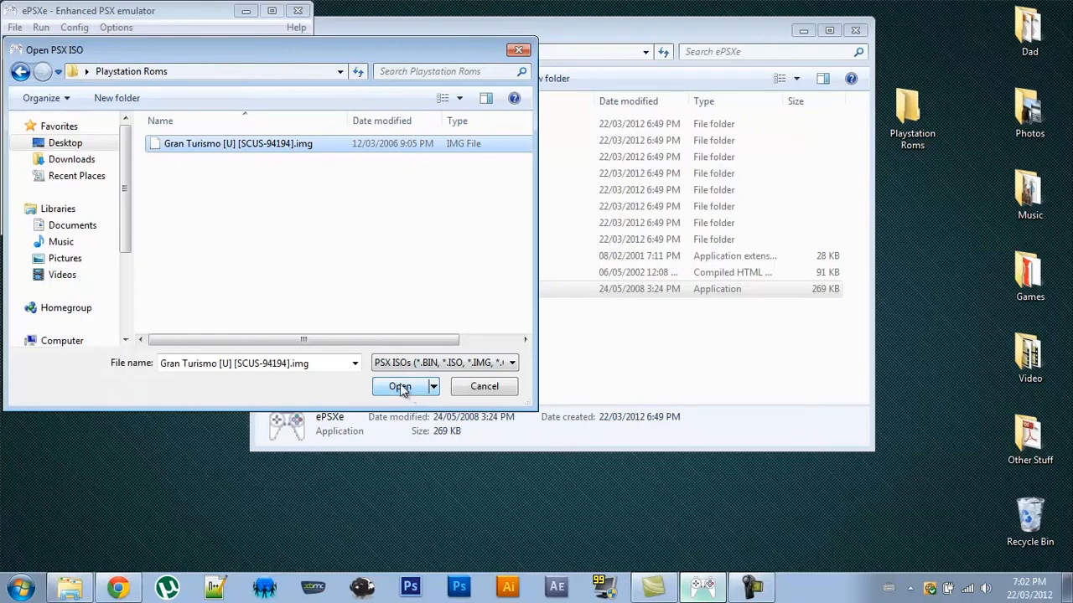
pyautogui.click(401, 387)
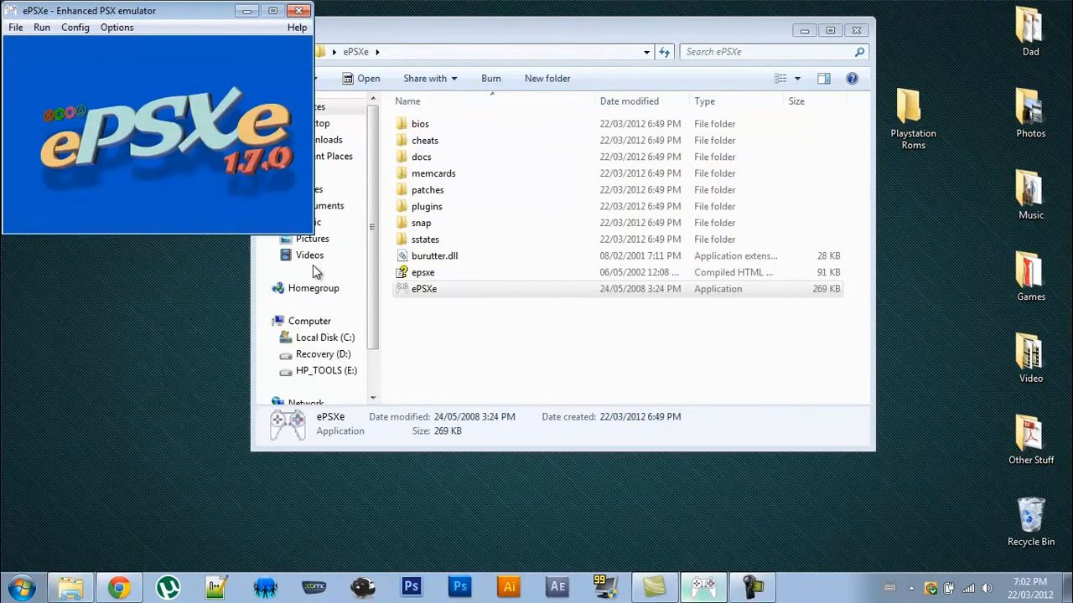